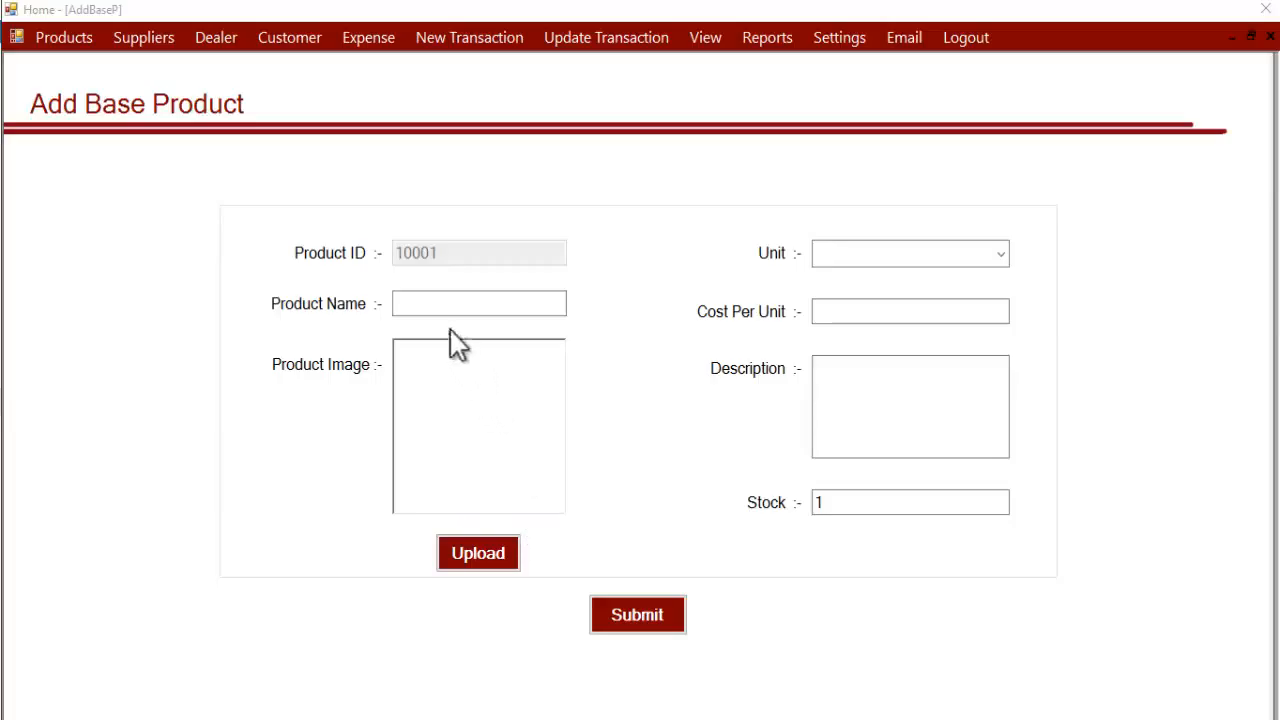
Step: Enter 'Screw' as the product name for product 10001
left_click(478, 303)
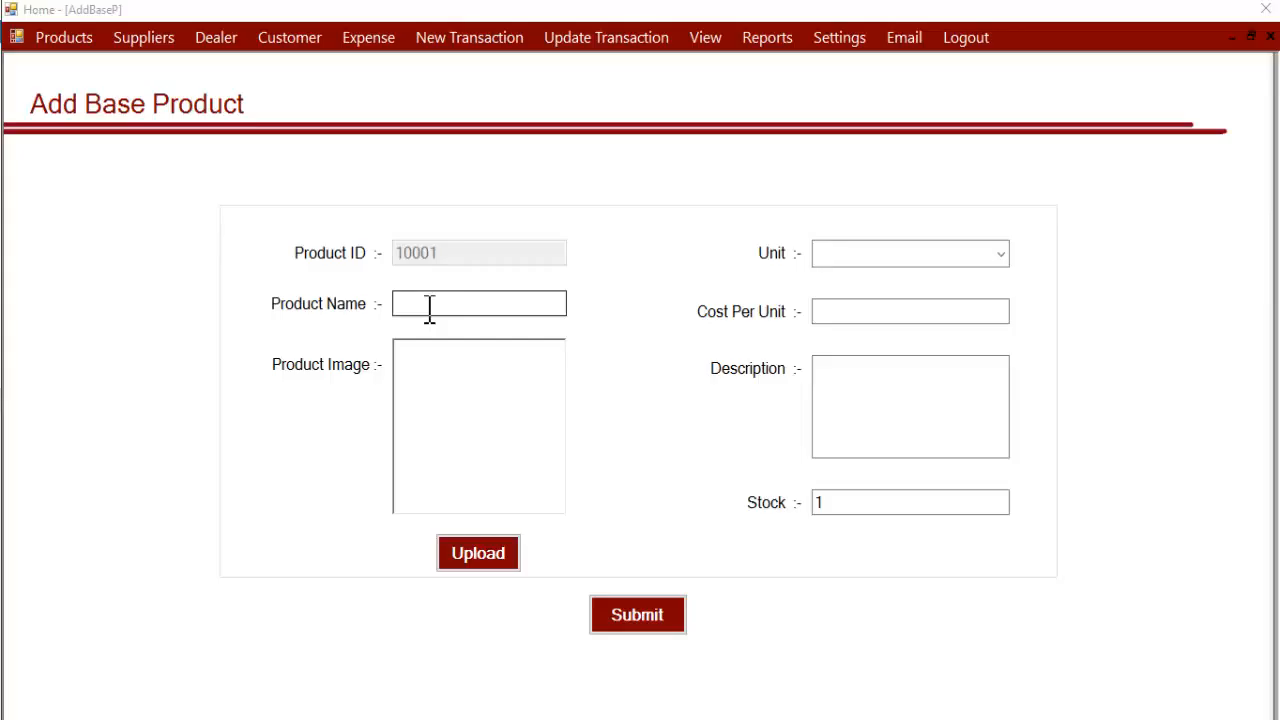
type("s")
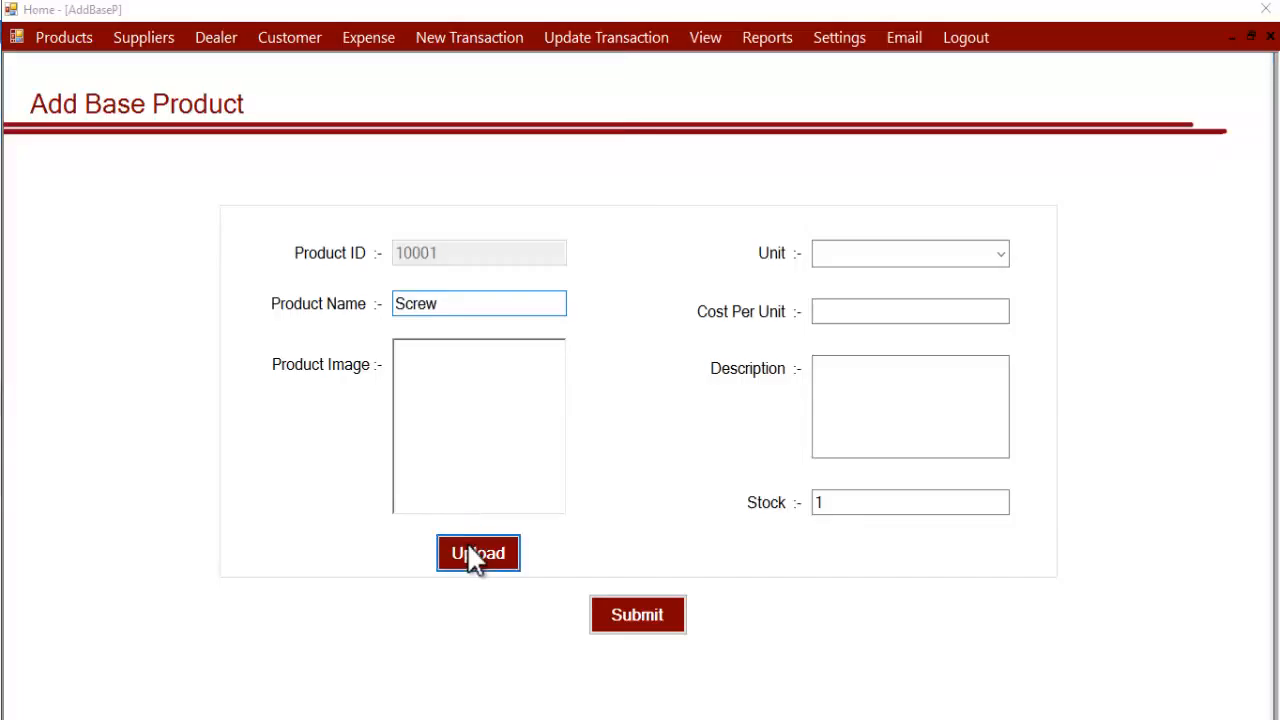
Step: Attach 6mm screw.jpg from inventory imgs > electronics as the Screw's image
left_click(477, 553)
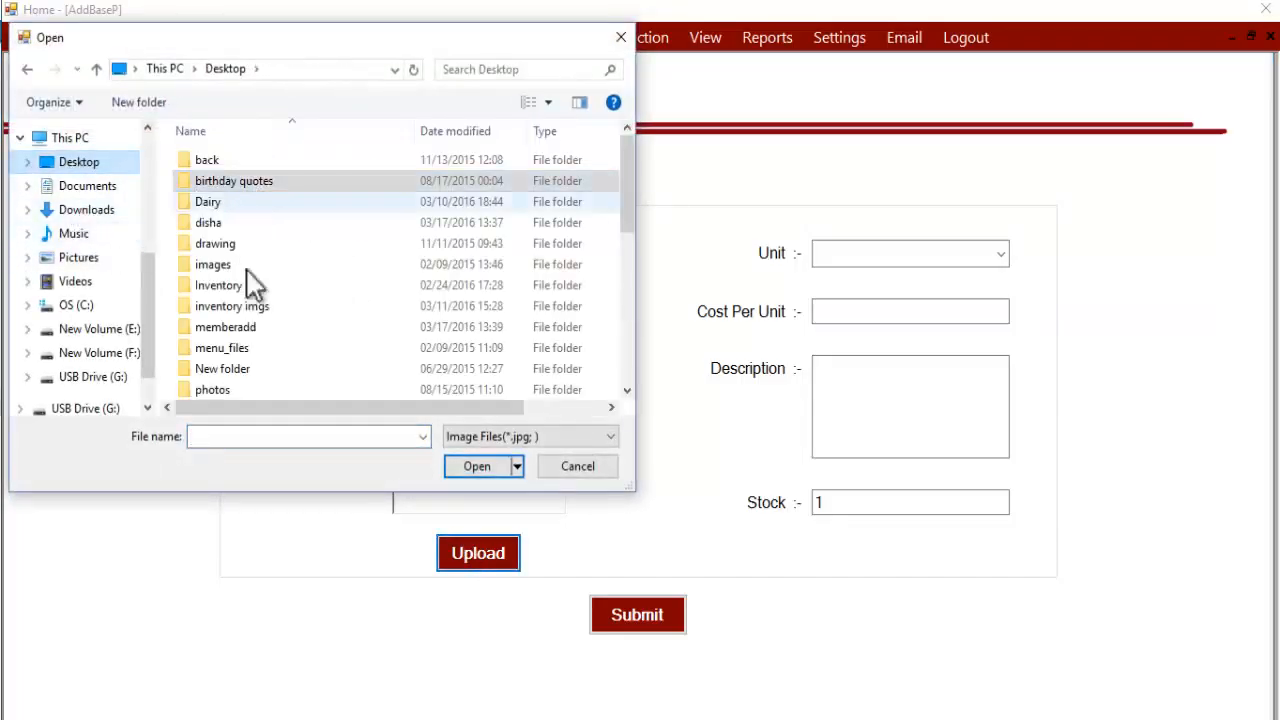
double_click(232, 306)
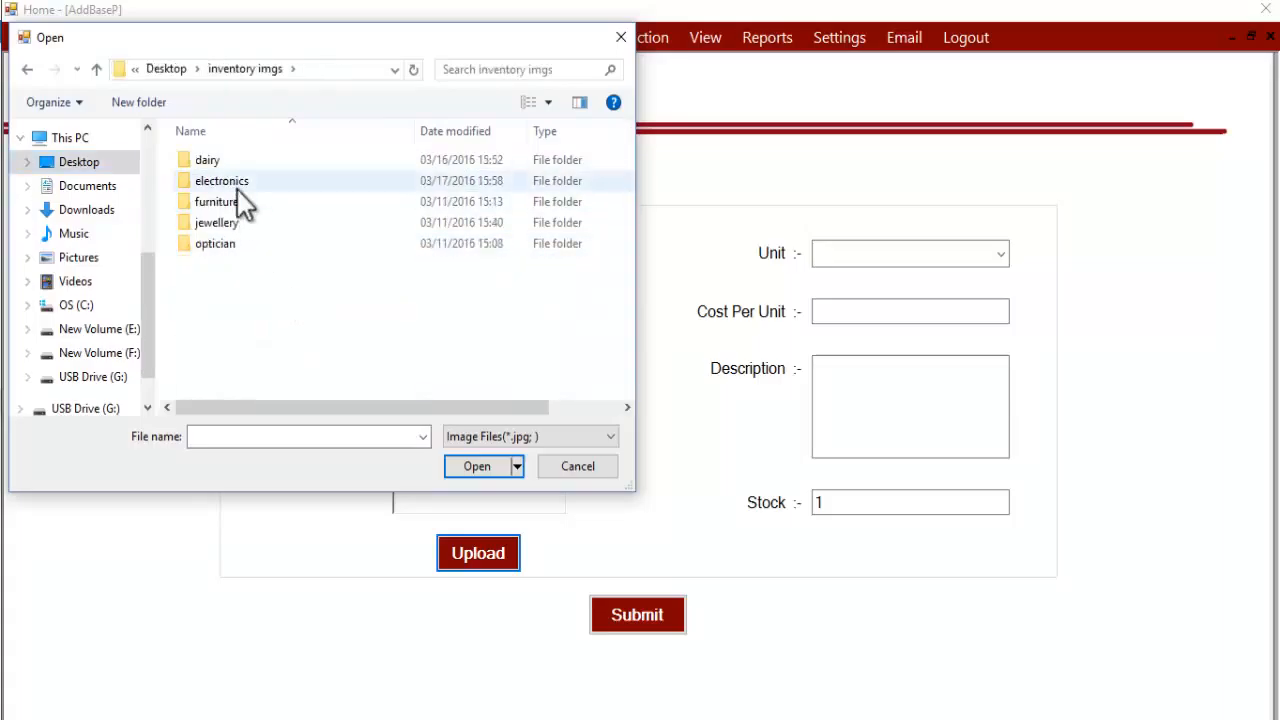
double_click(221, 180)
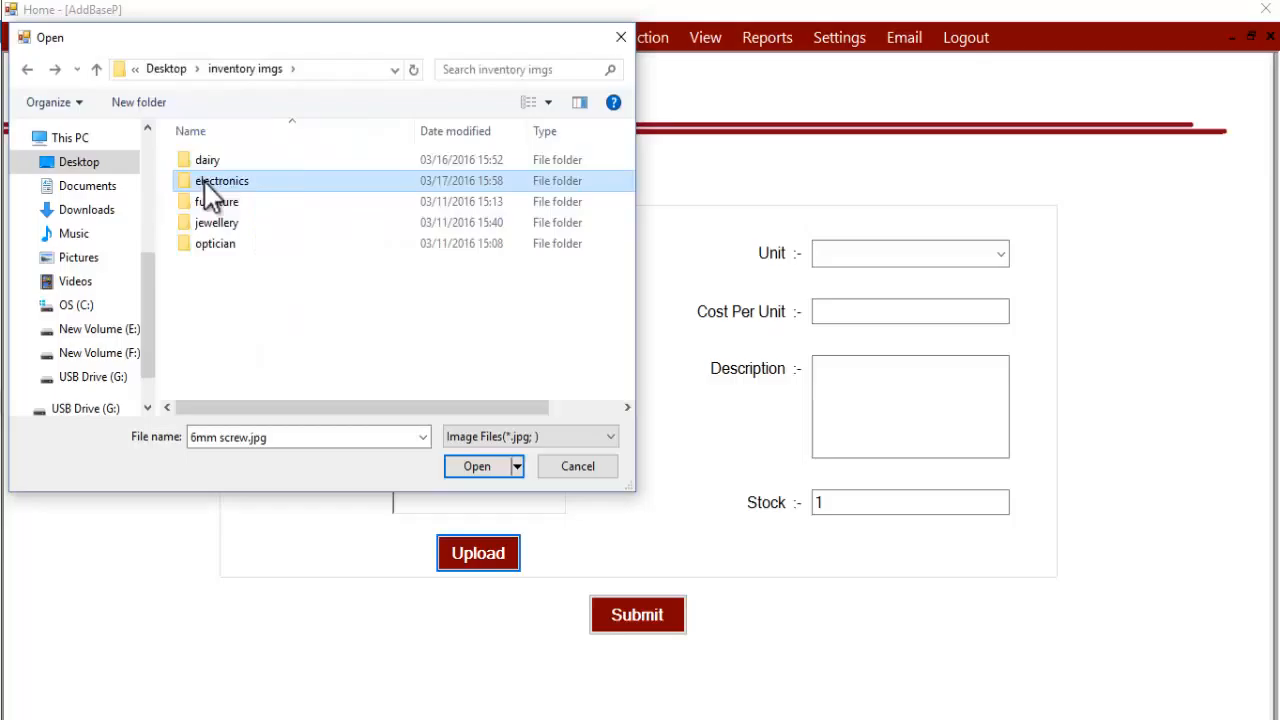
double_click(221, 180)
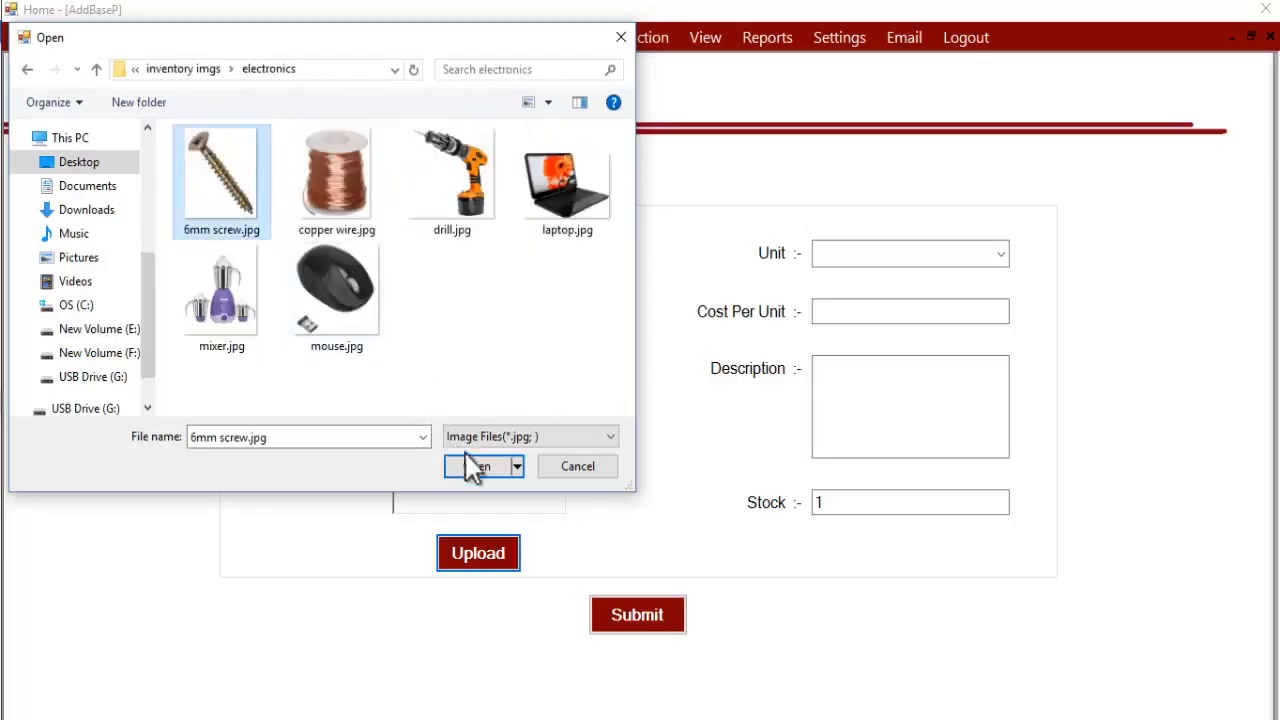
left_click(478, 466)
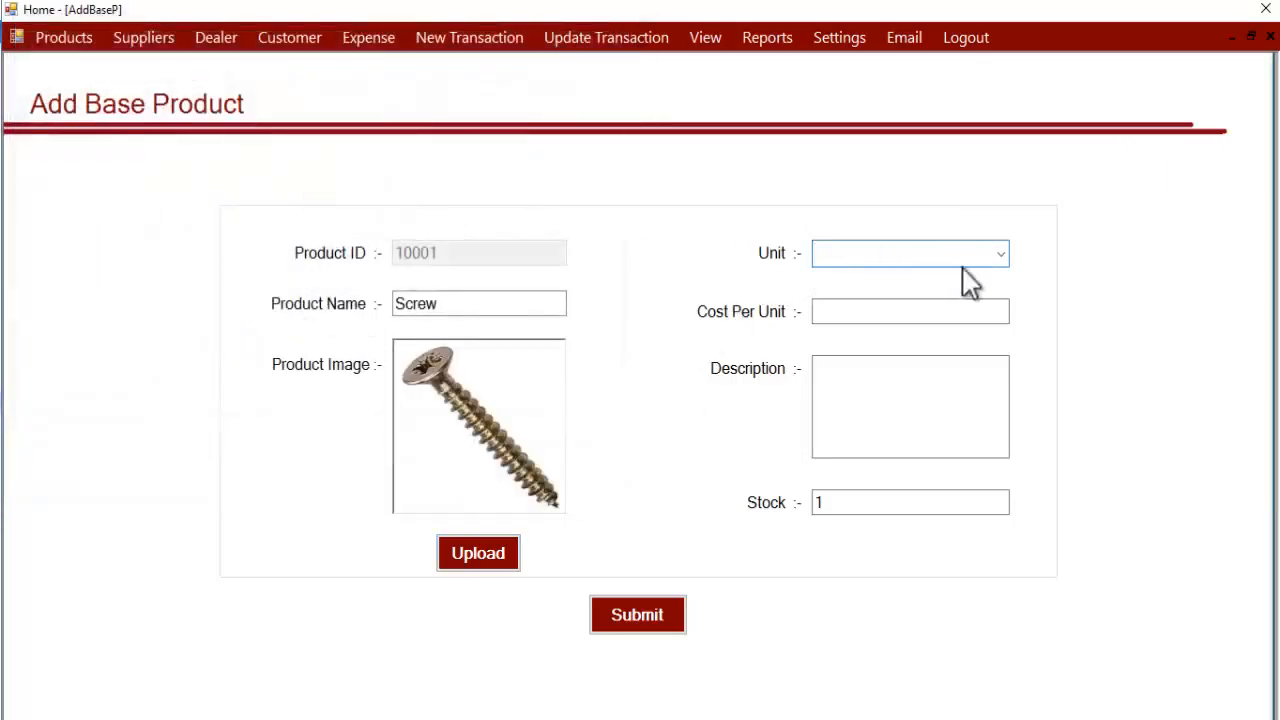
Step: Choose g as the Screw's unit and enter 500 as its cost per unit
left_click(999, 253)
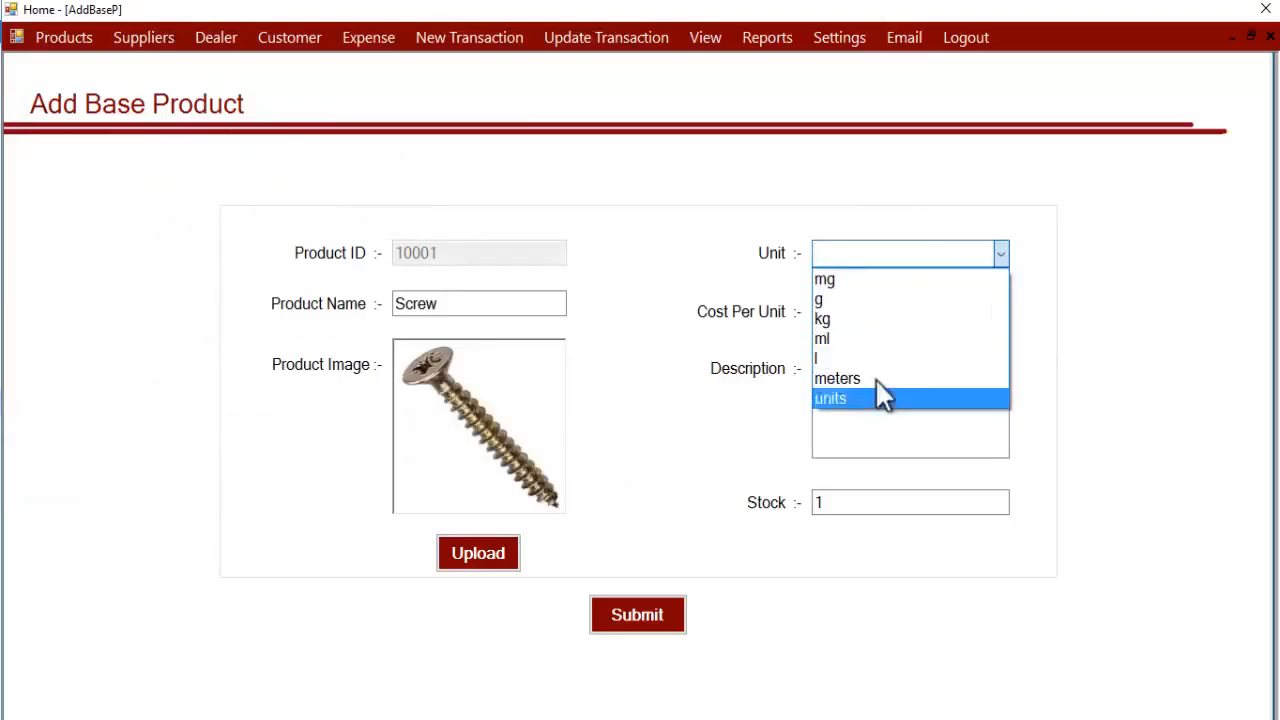
mouse_move(870, 385)
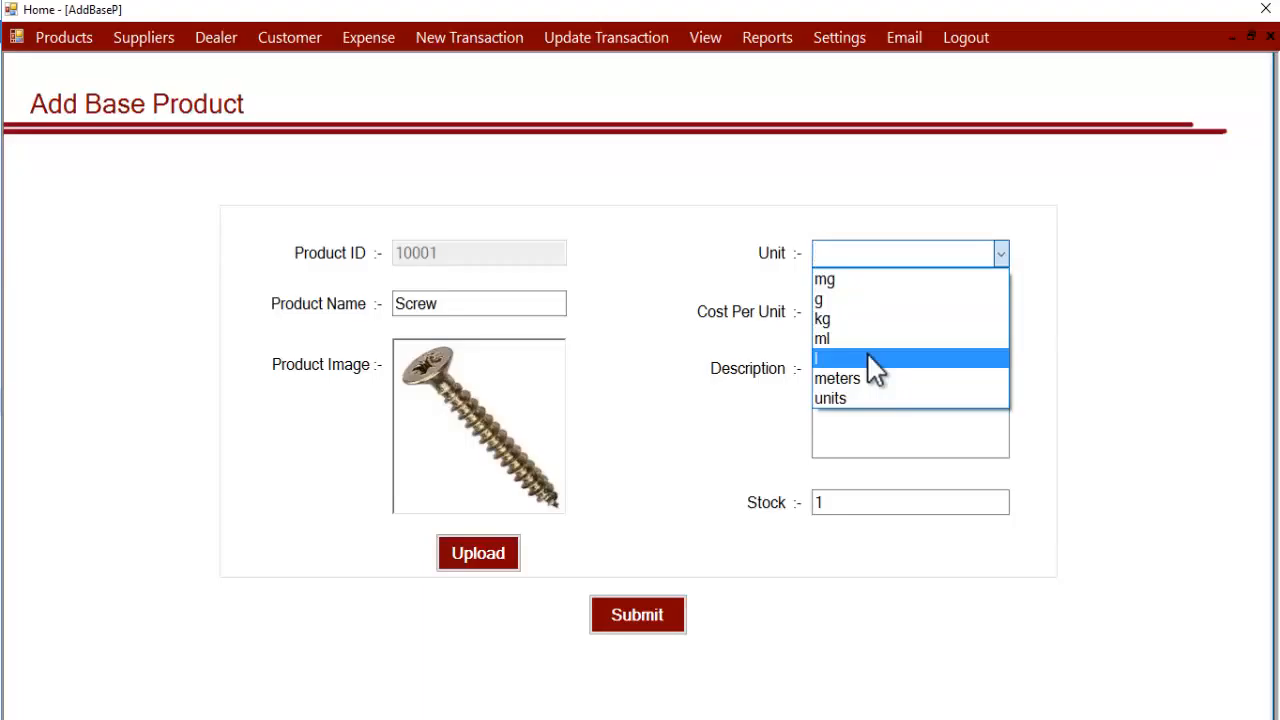
mouse_move(838, 378)
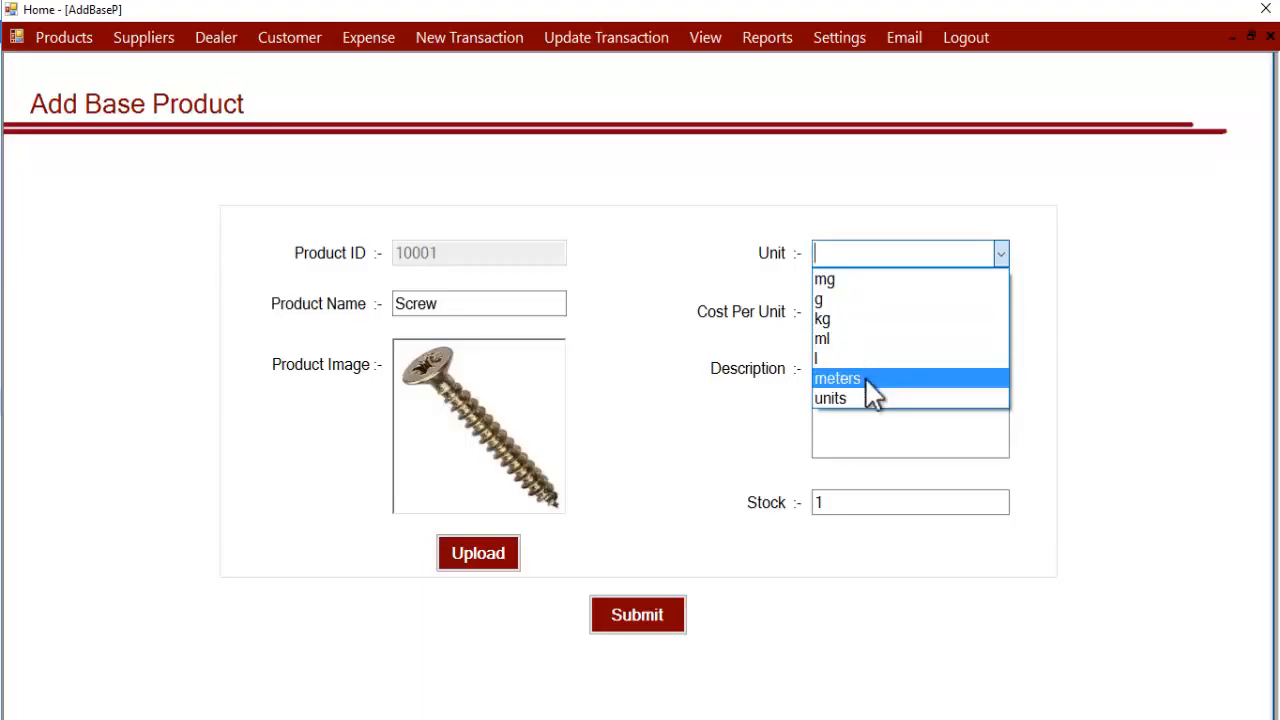
mouse_move(878, 299)
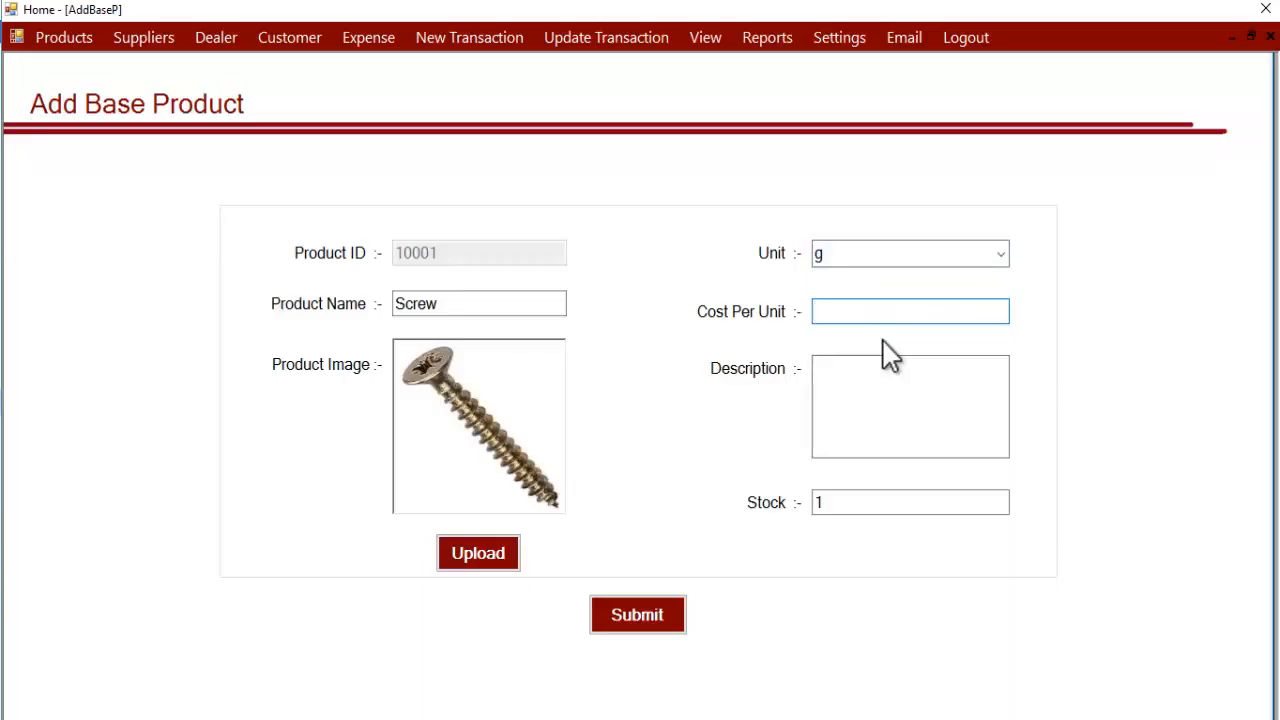
type("5")
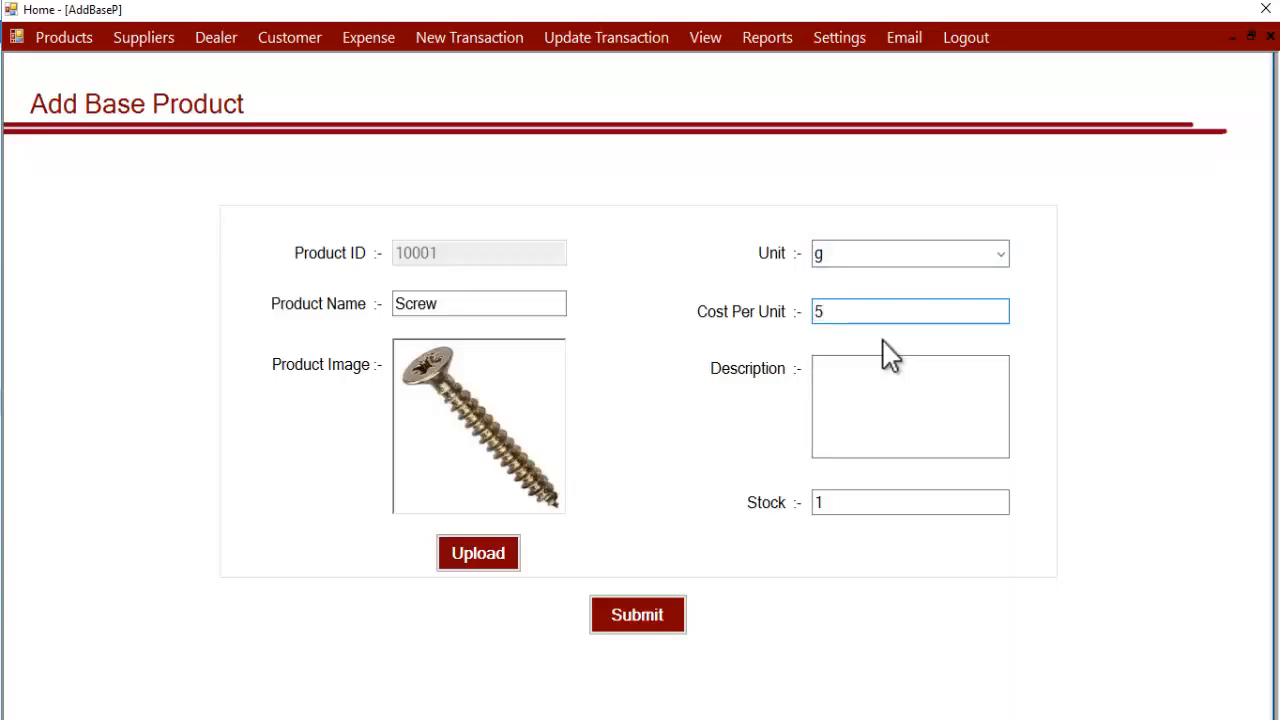
type("00")
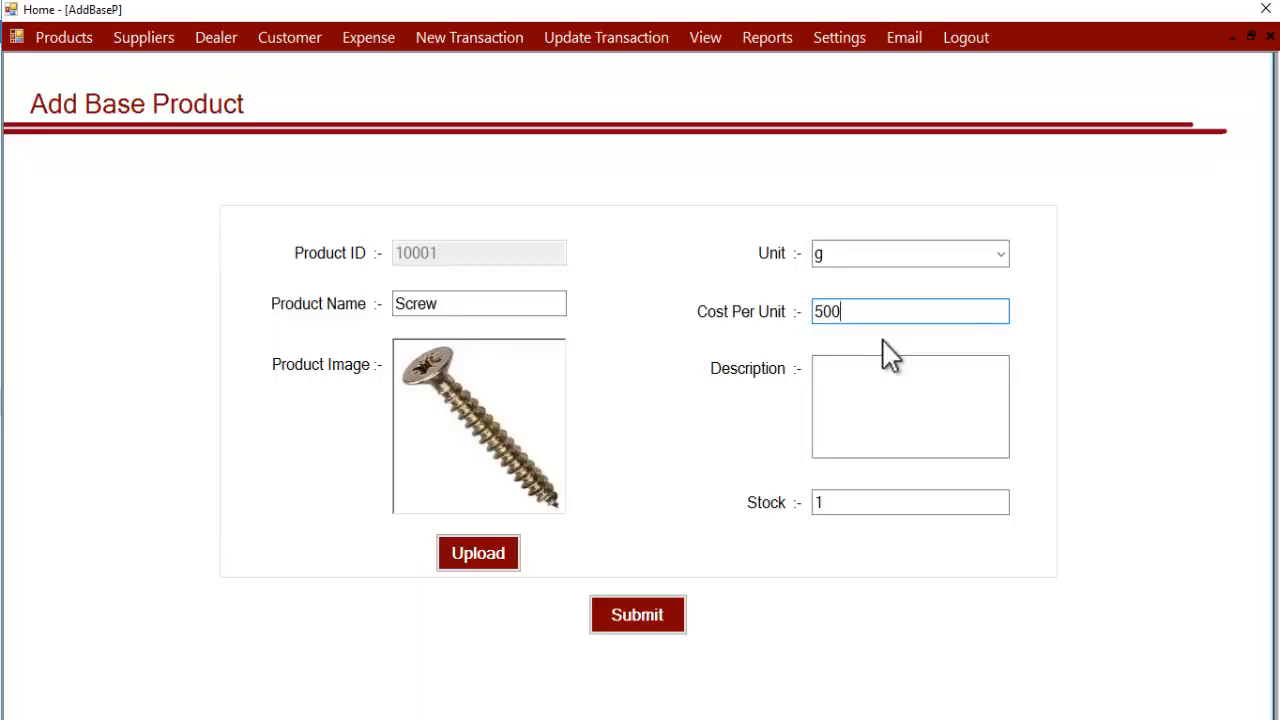
mouse_move(967, 357)
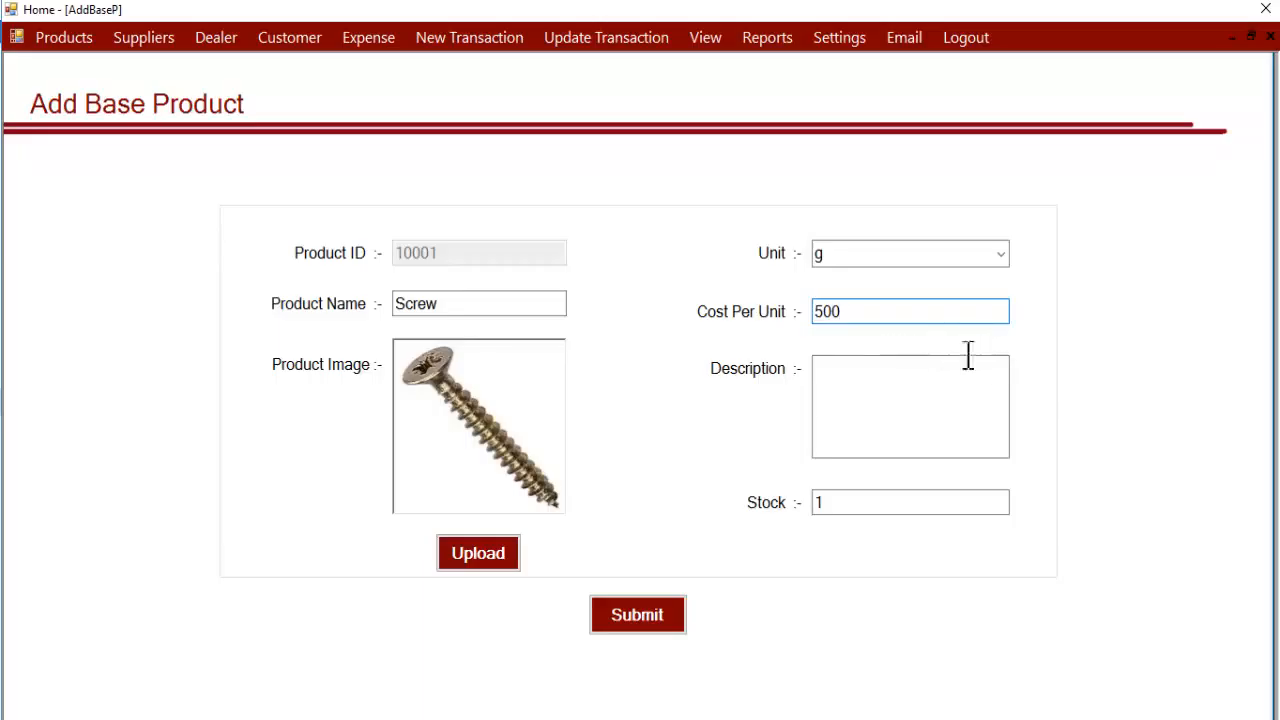
mouse_move(820, 533)
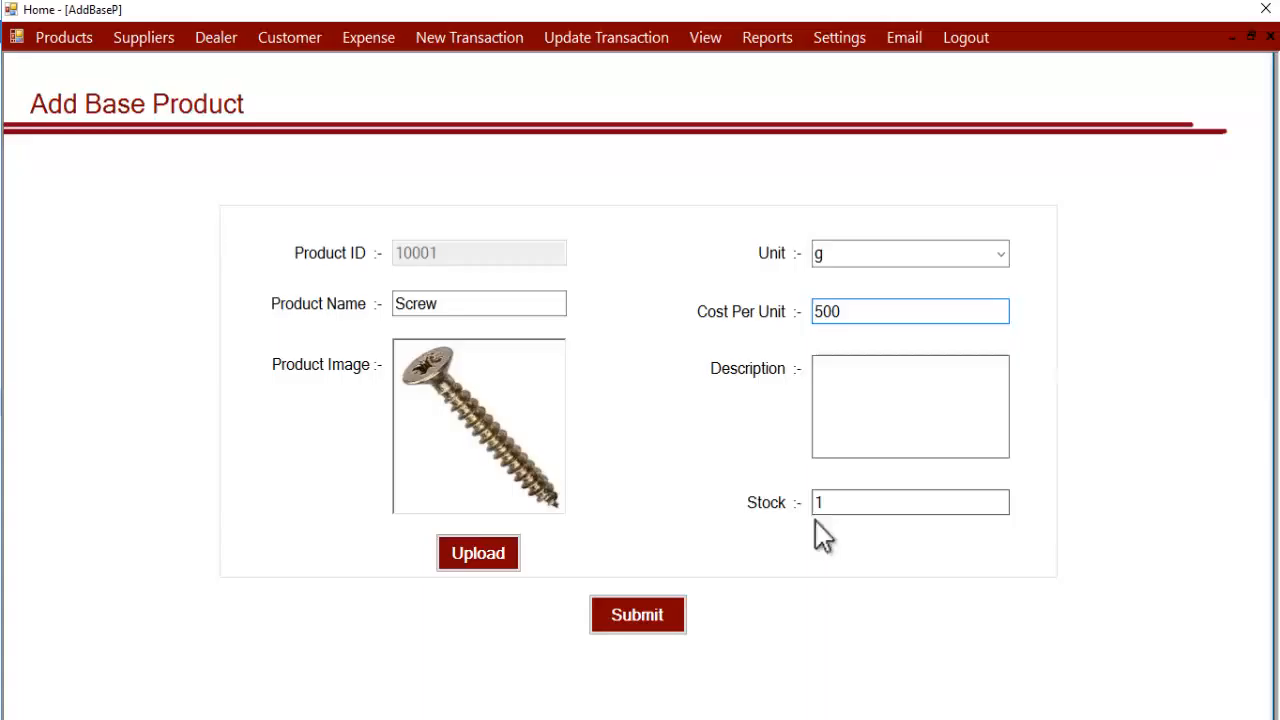
left_click(910, 502)
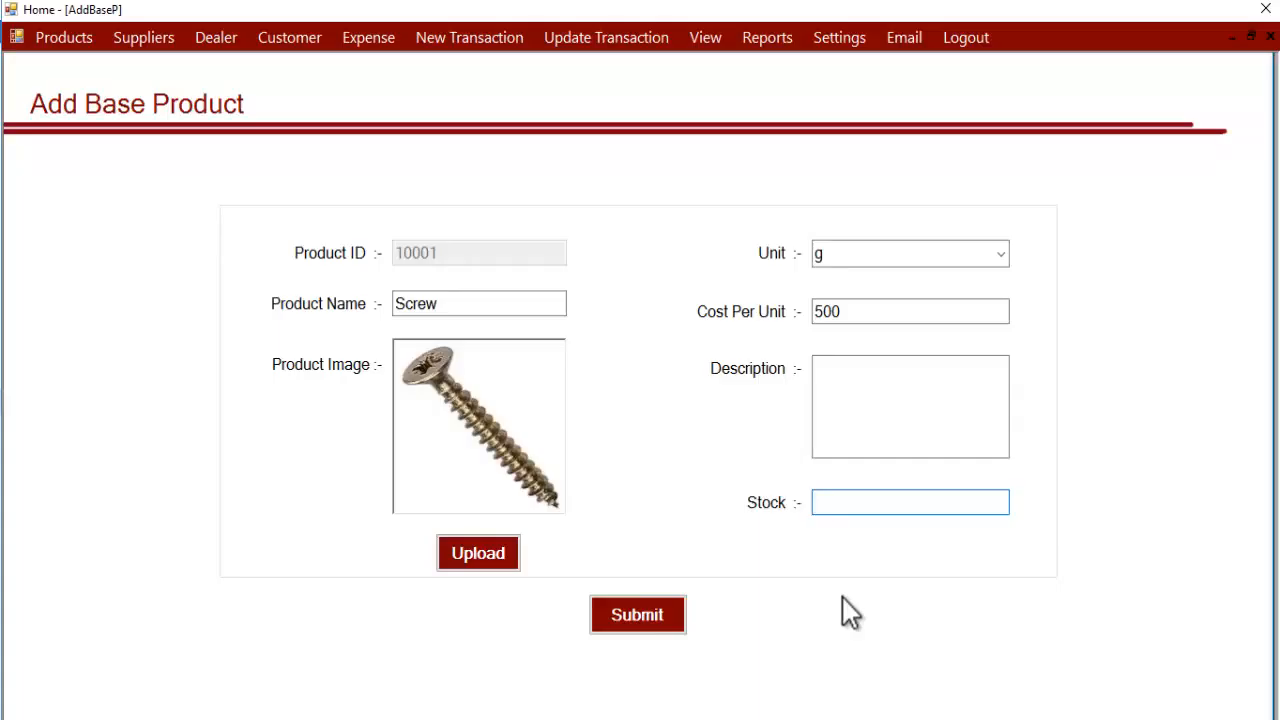
Step: Enter 500 as the Screw's stock and re-enter the cost per unit as 50
type("5")
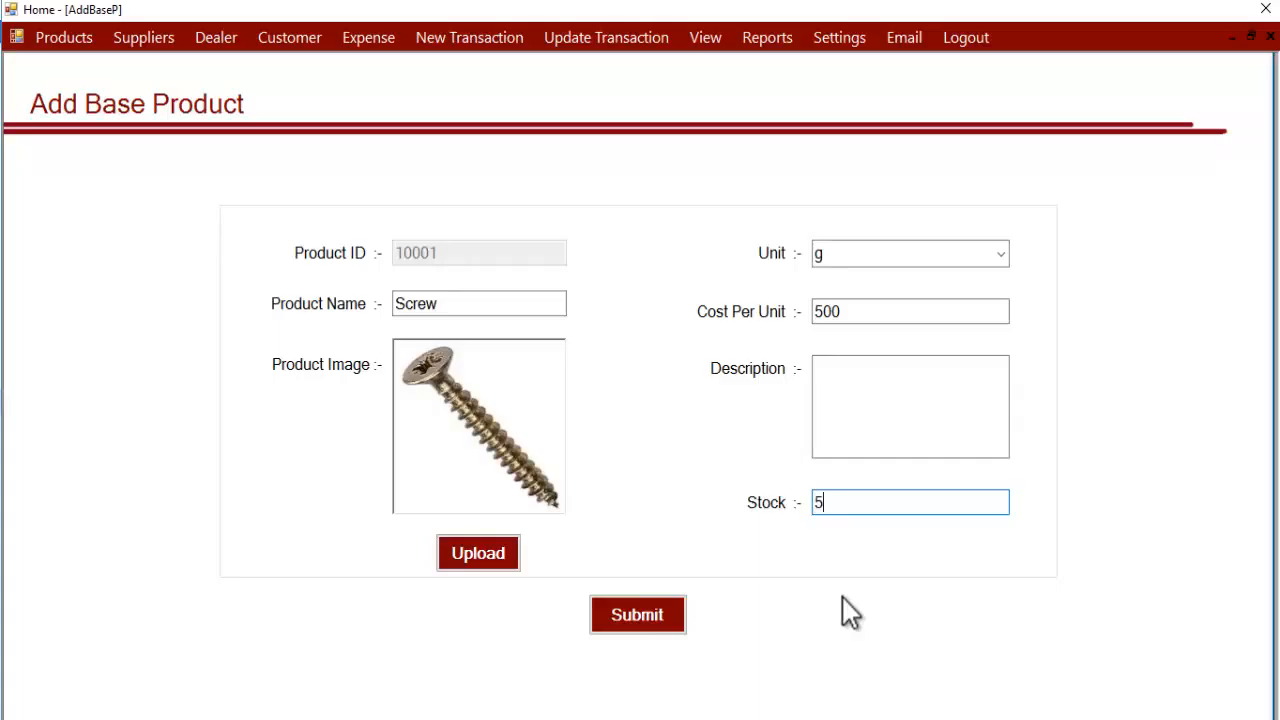
type("00")
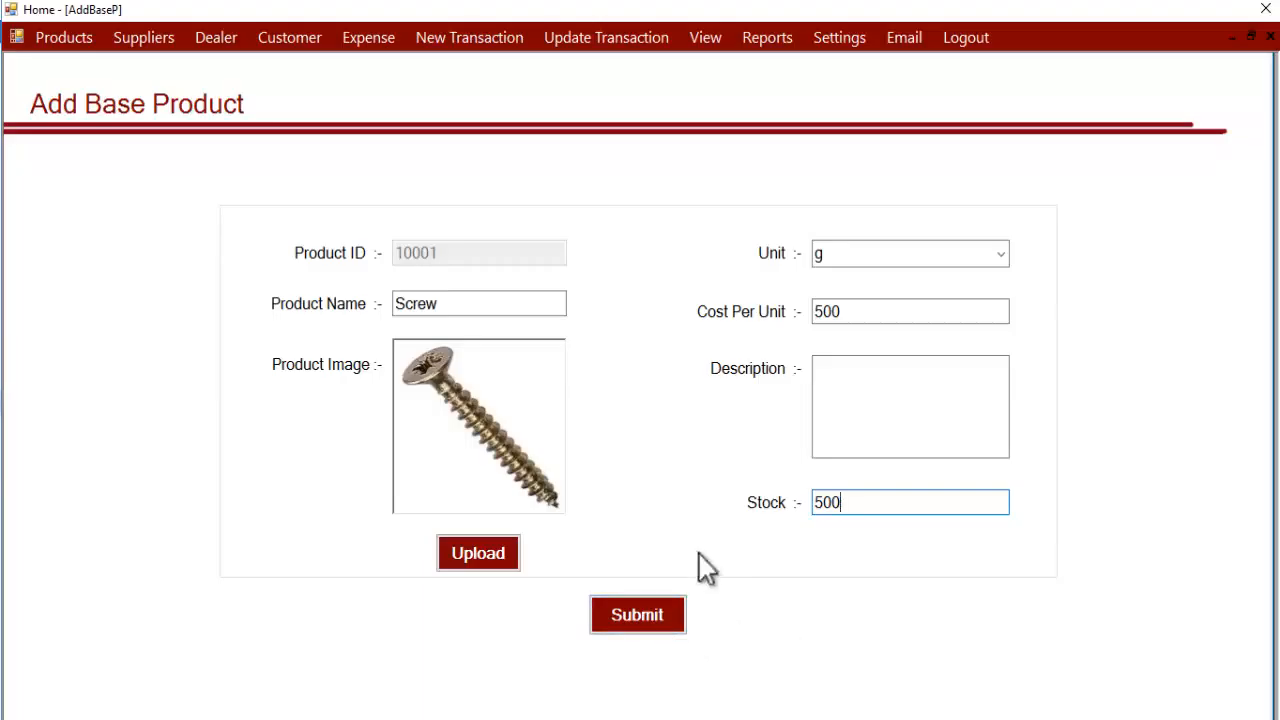
left_click(909, 311)
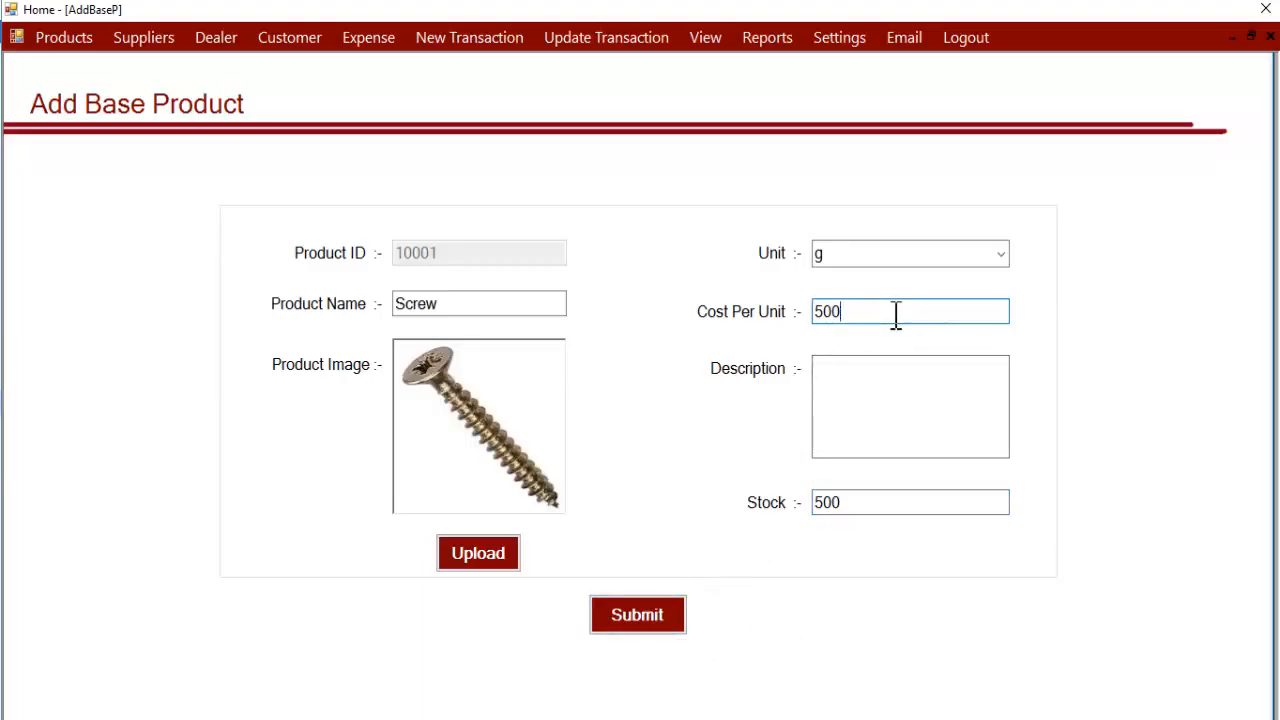
left_click(910, 311)
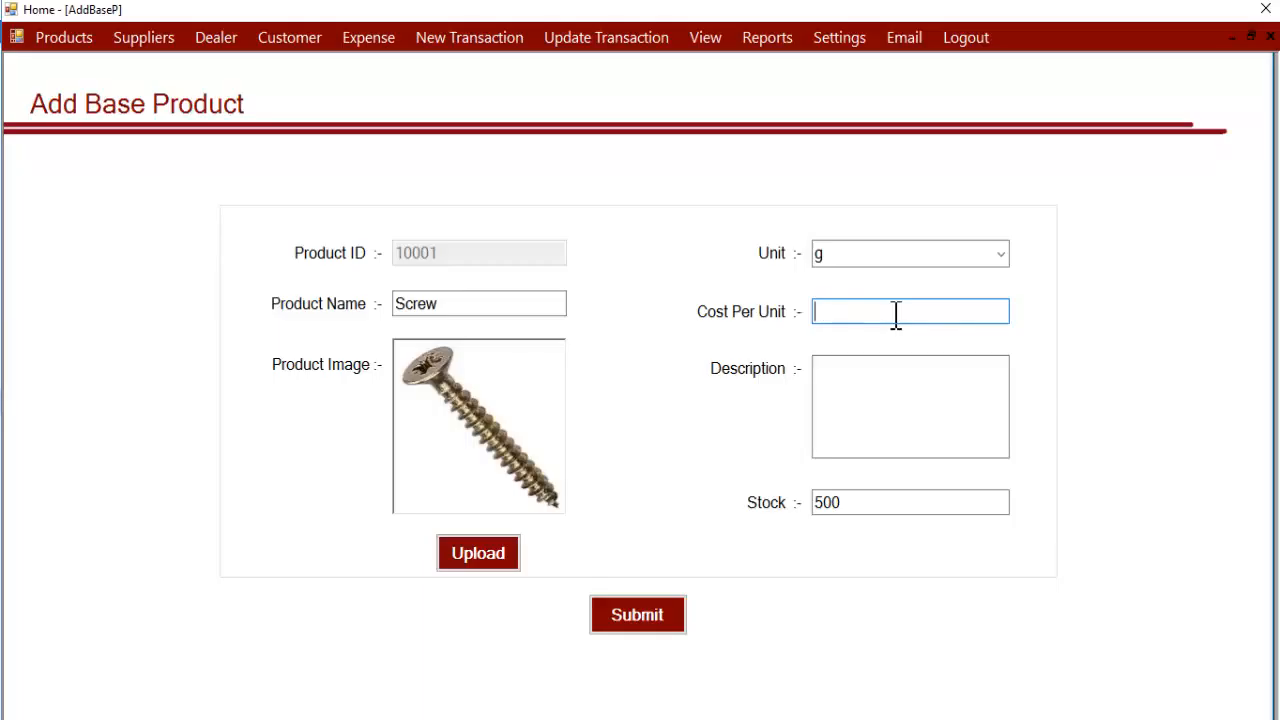
type("50")
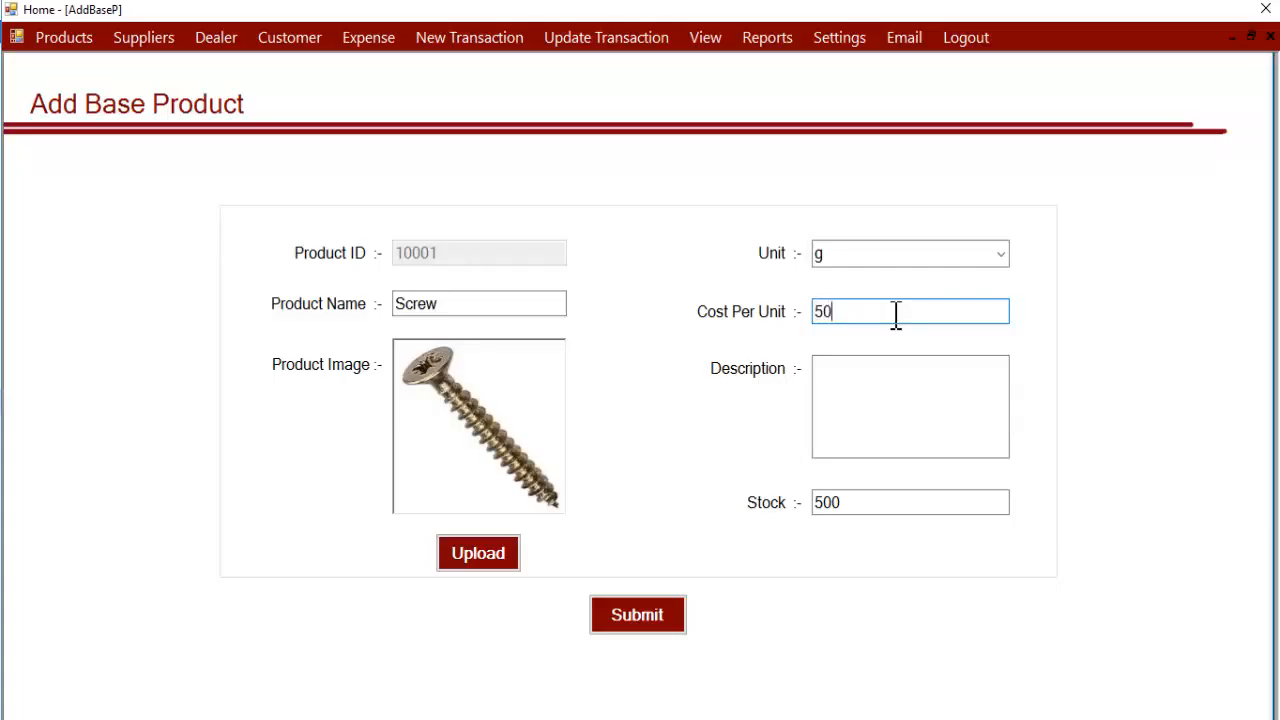
mouse_move(835, 312)
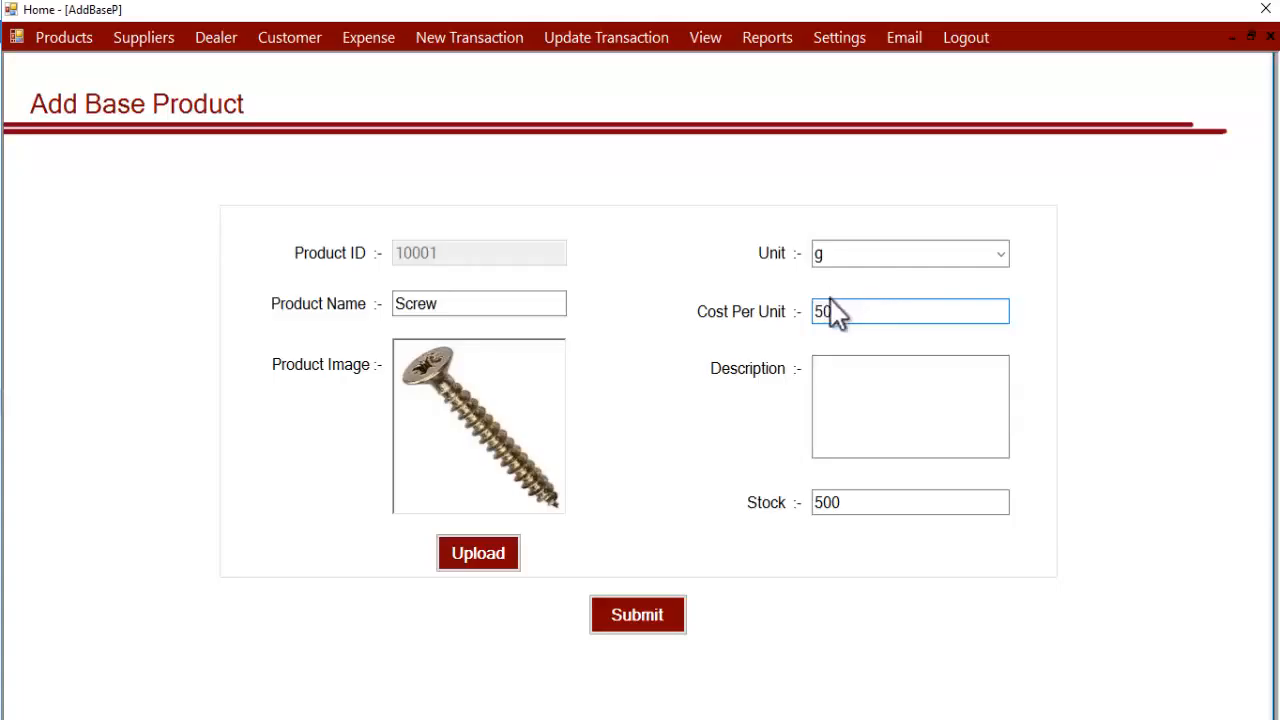
mouse_move(789, 403)
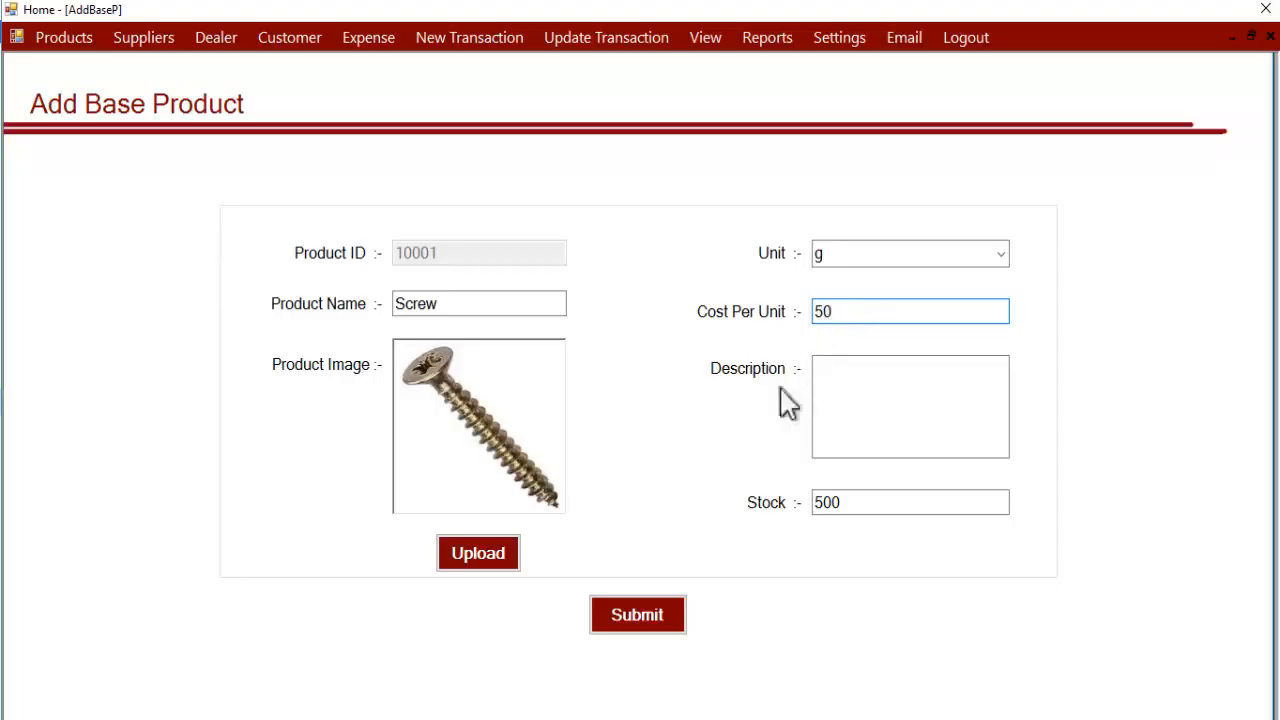
Step: Submit Screw, dismiss the success message, and begin naming product 10002
left_click(637, 614)
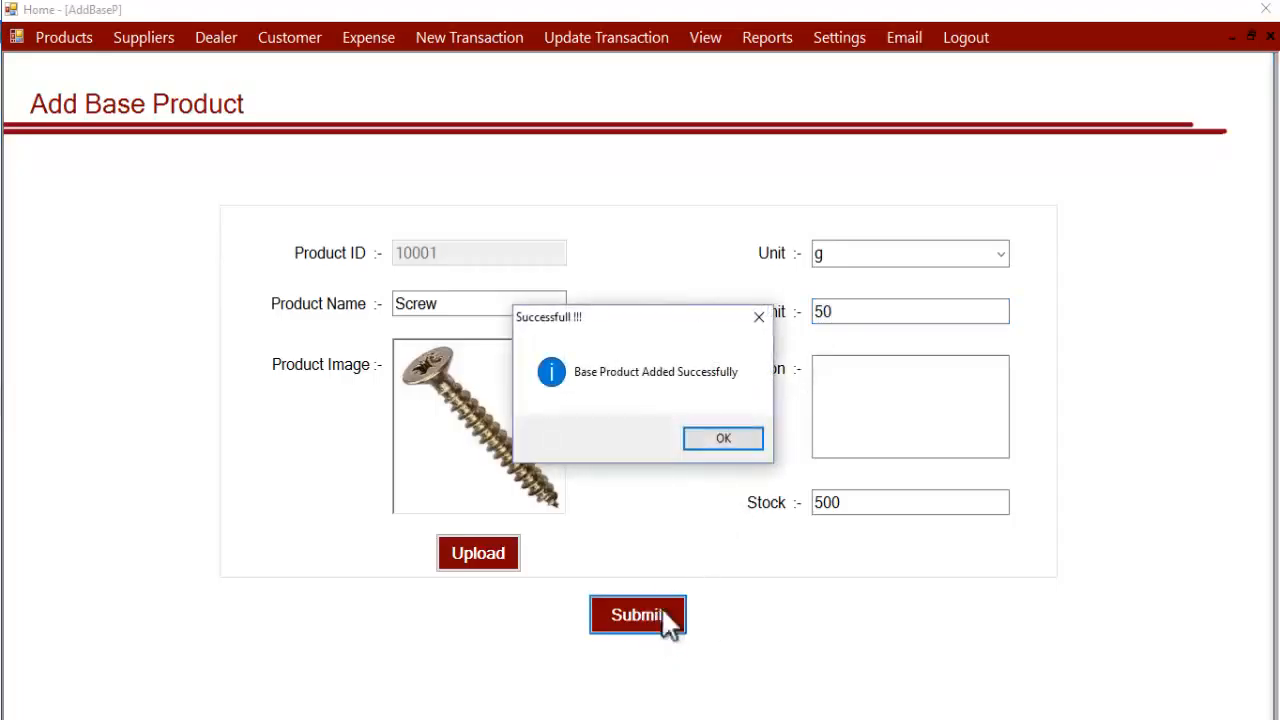
left_click(723, 438)
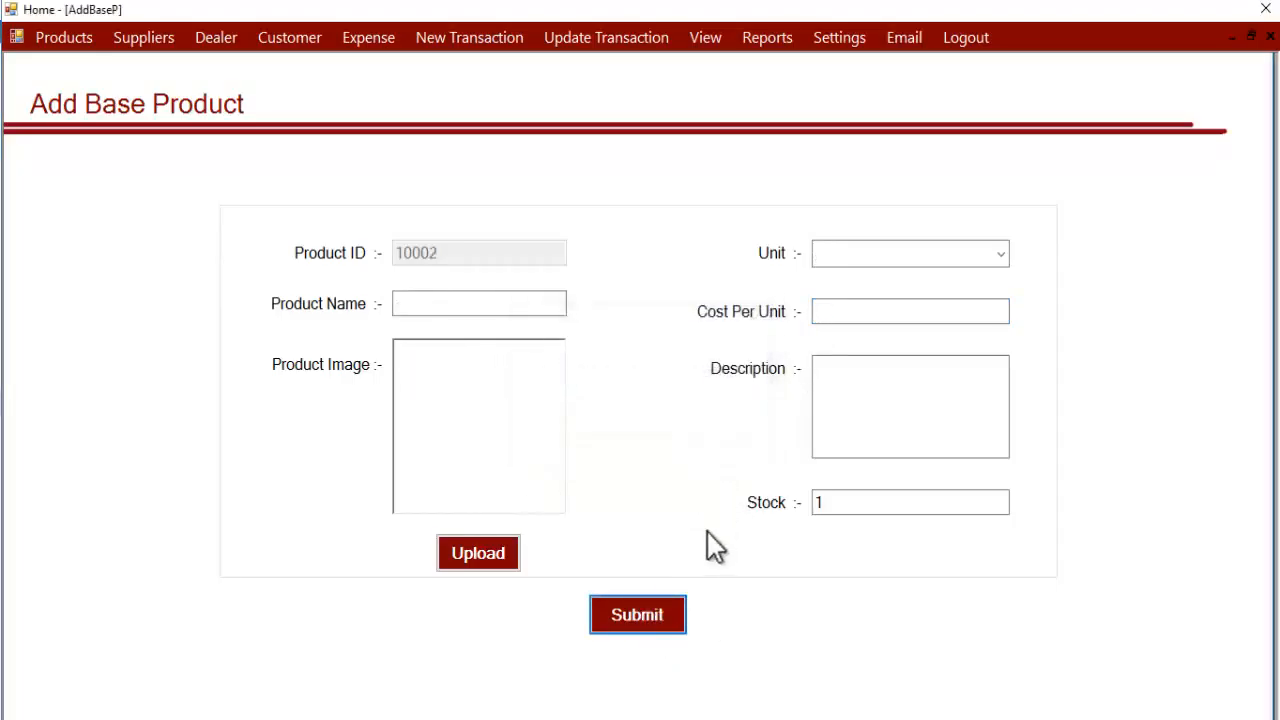
left_click(478, 303)
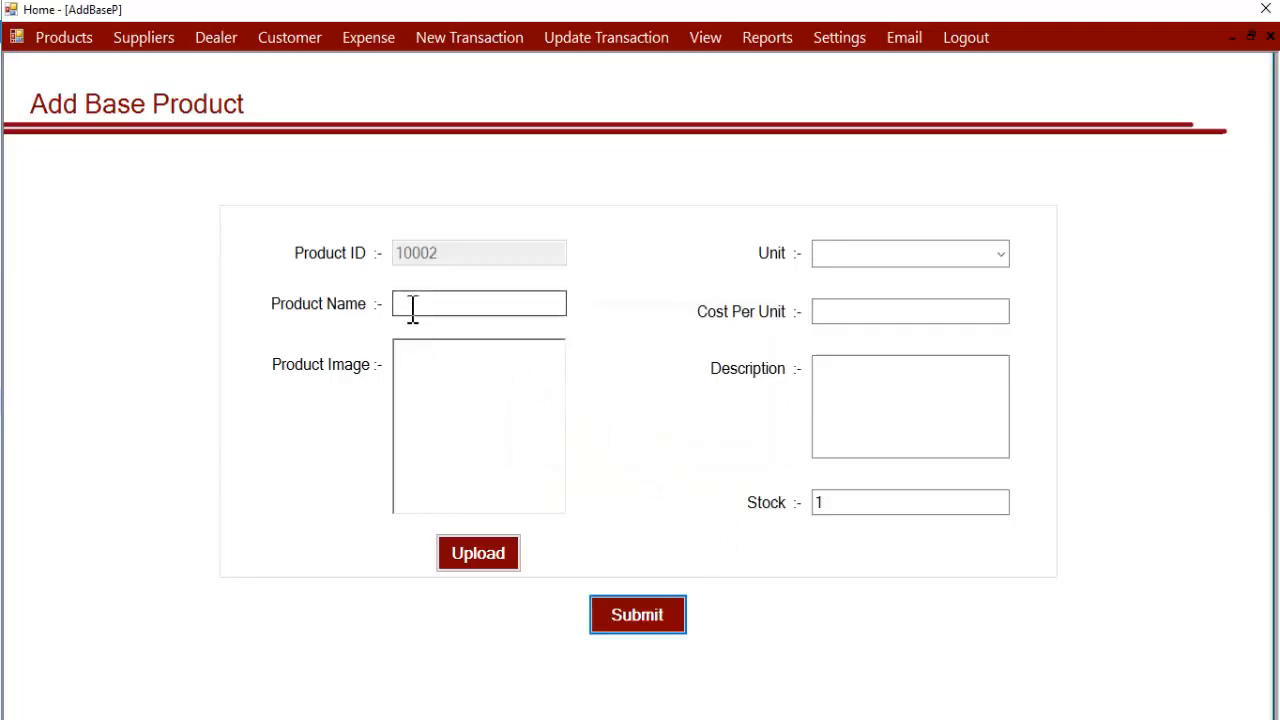
left_click(478, 303)
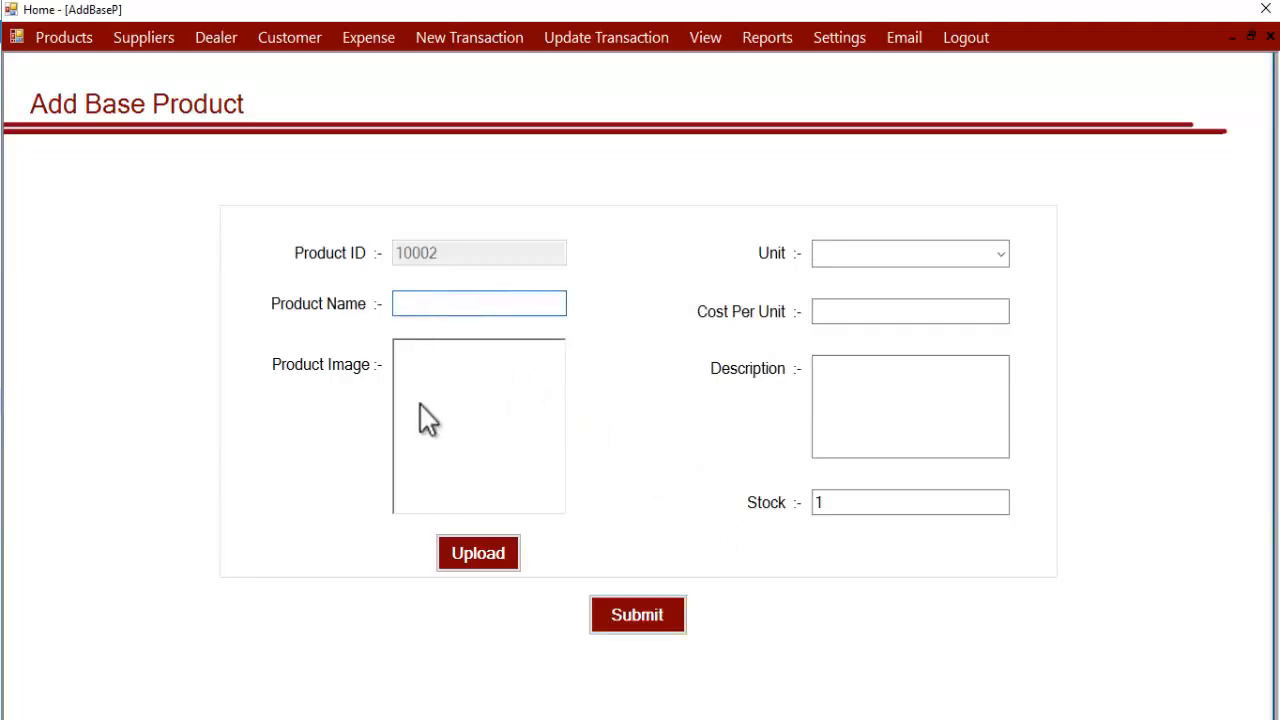
Step: Name product 10002 'Laptop' and attach laptop.jpg as its image
type("Laptop")
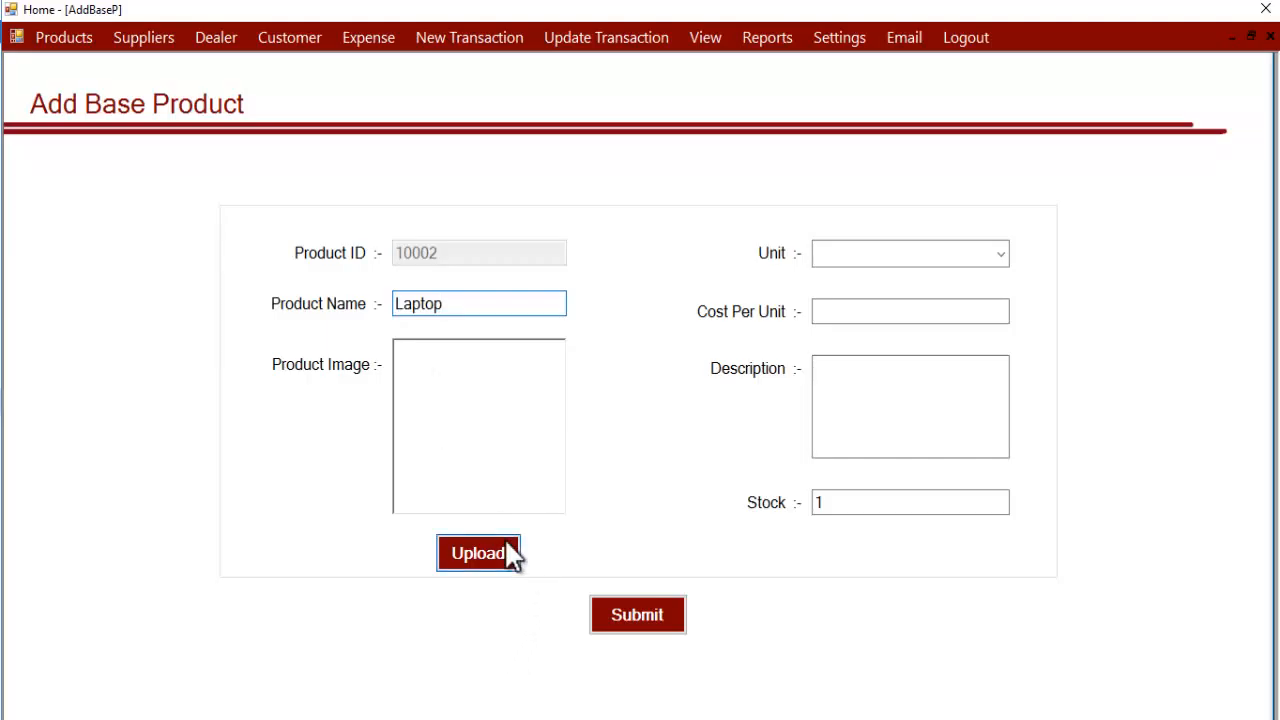
left_click(478, 553)
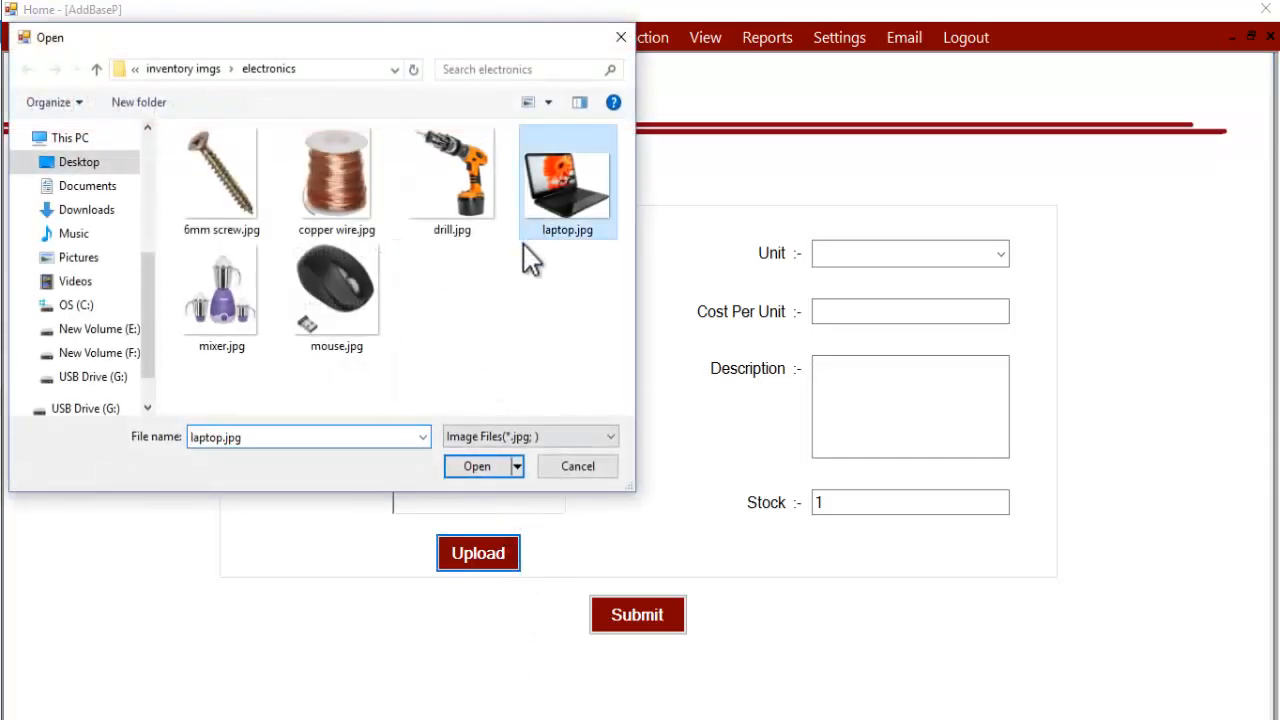
left_click(477, 466)
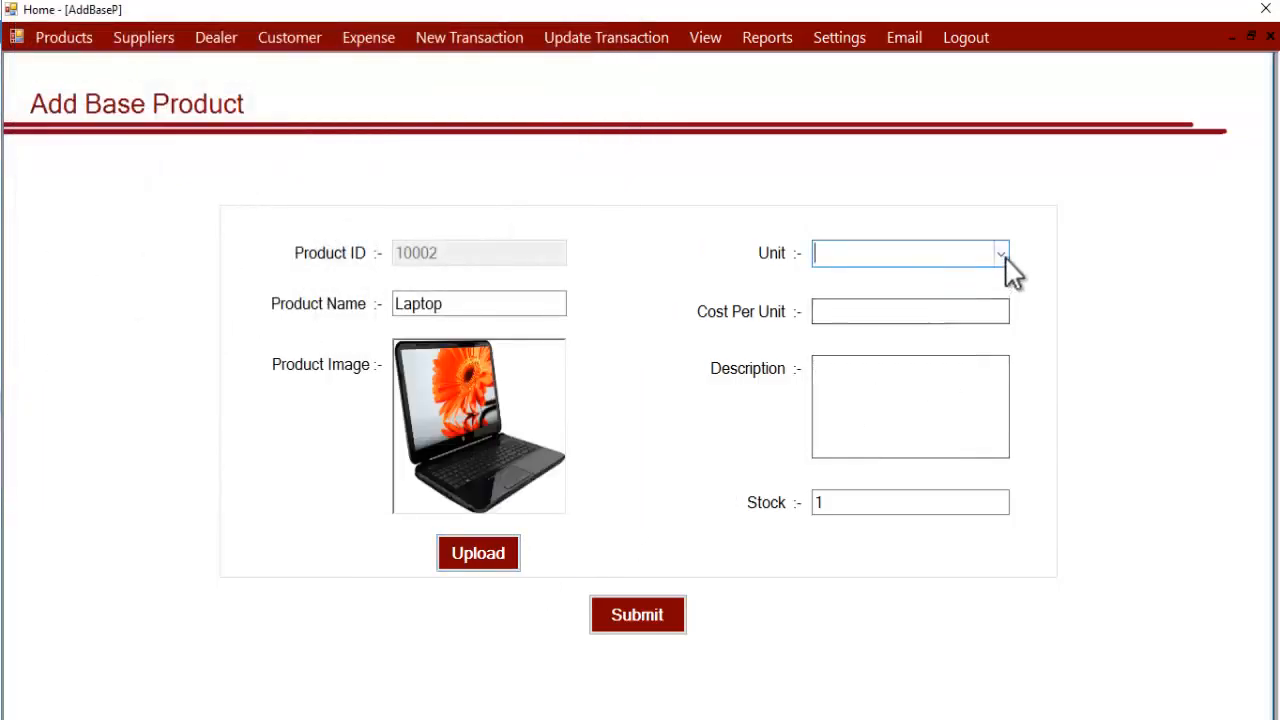
Step: Give Laptop unit 'units', cost per unit 20000 and stock 5, then submit it
left_click(1000, 253)
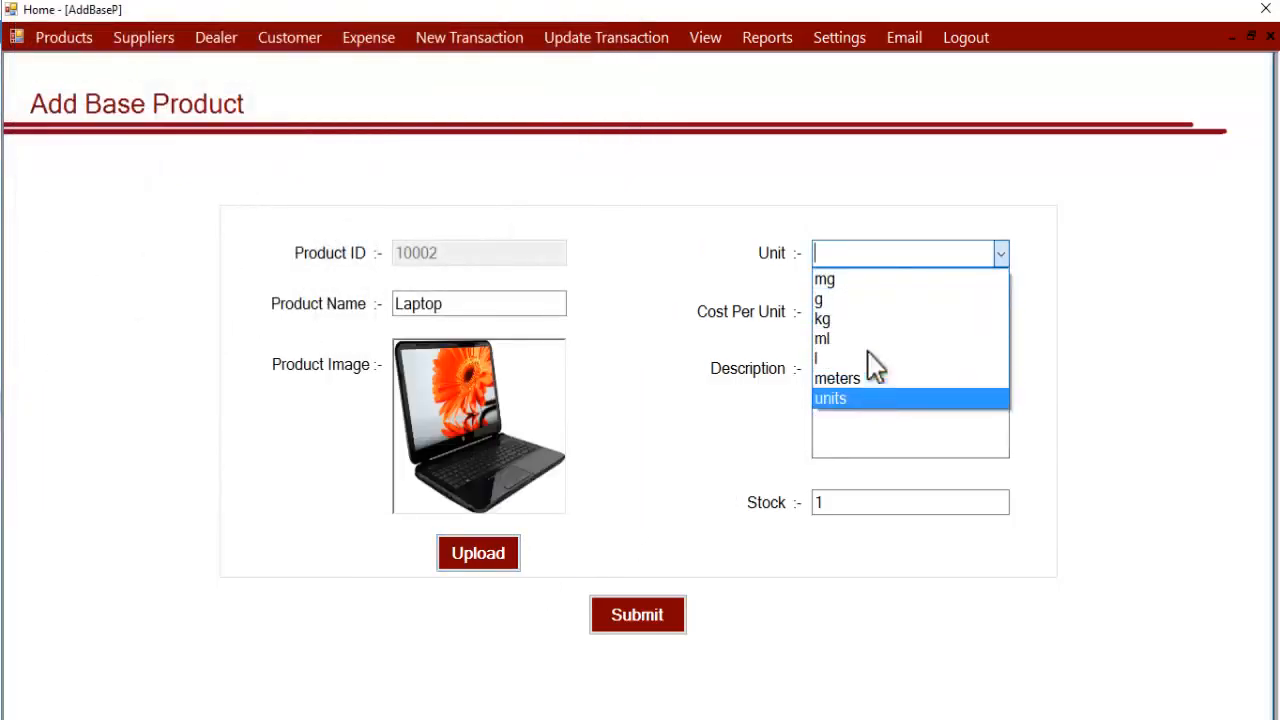
mouse_move(880, 408)
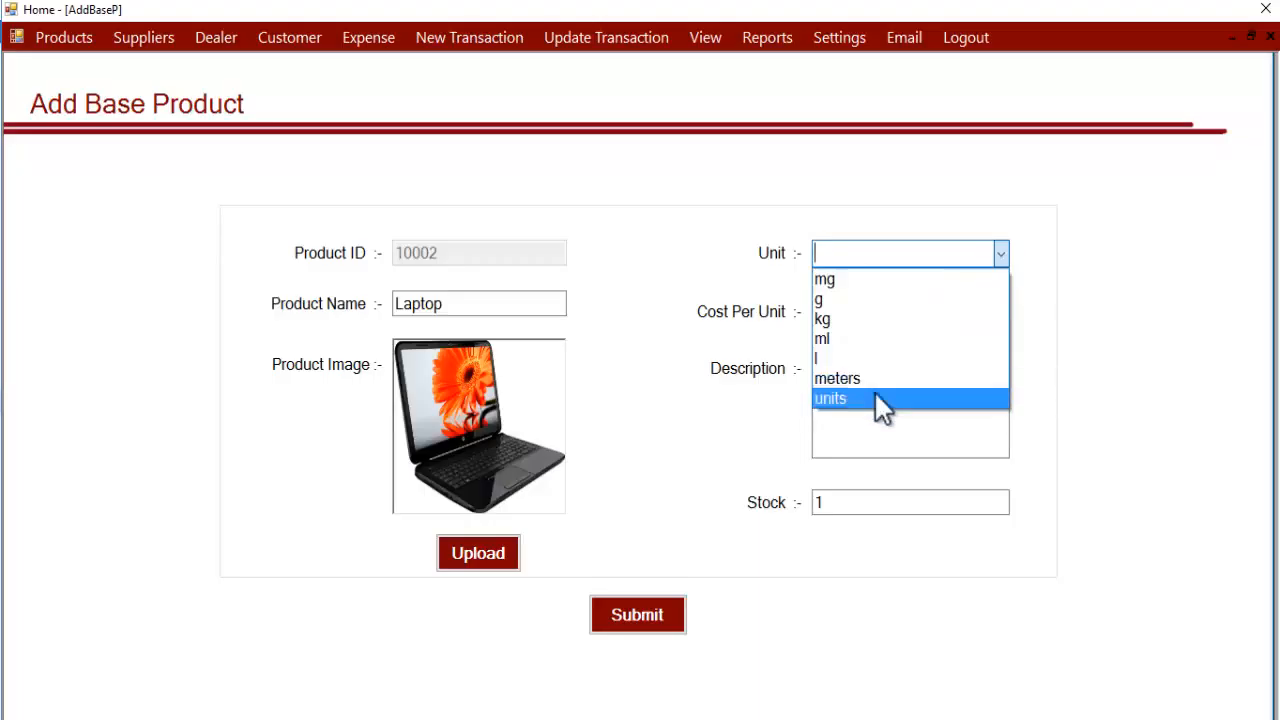
mouse_move(878, 390)
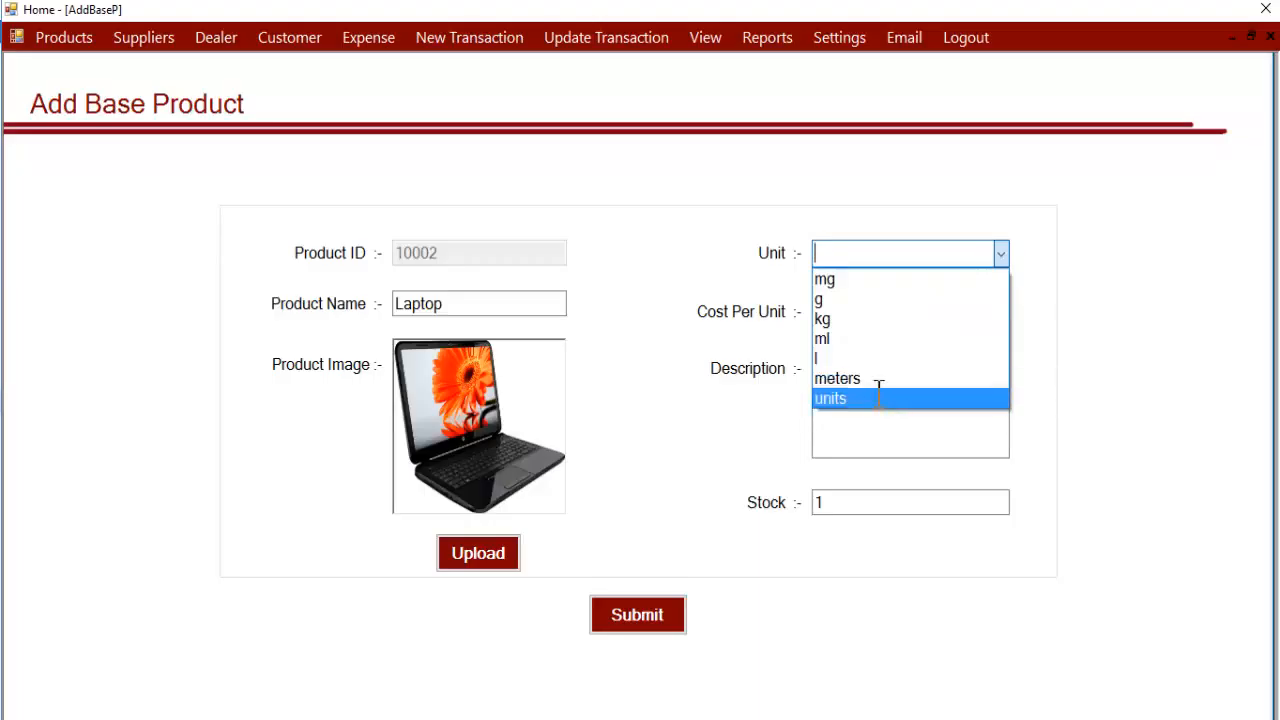
left_click(830, 398)
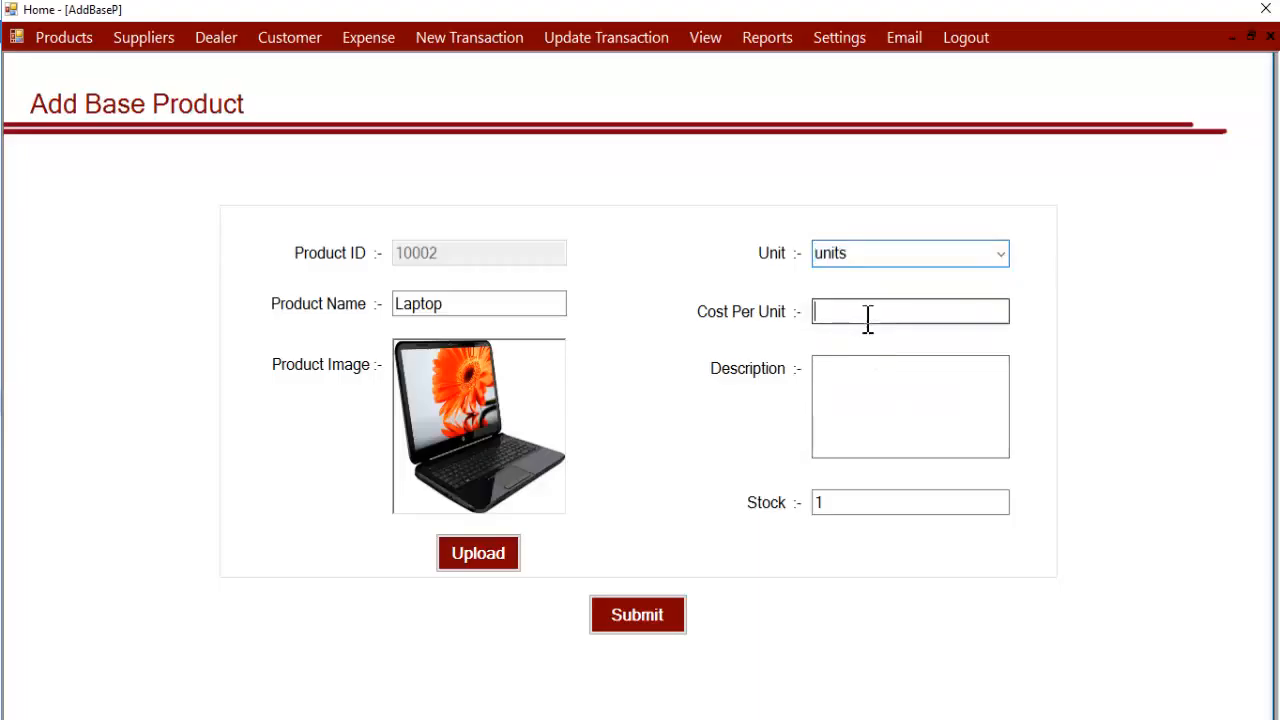
type("20000")
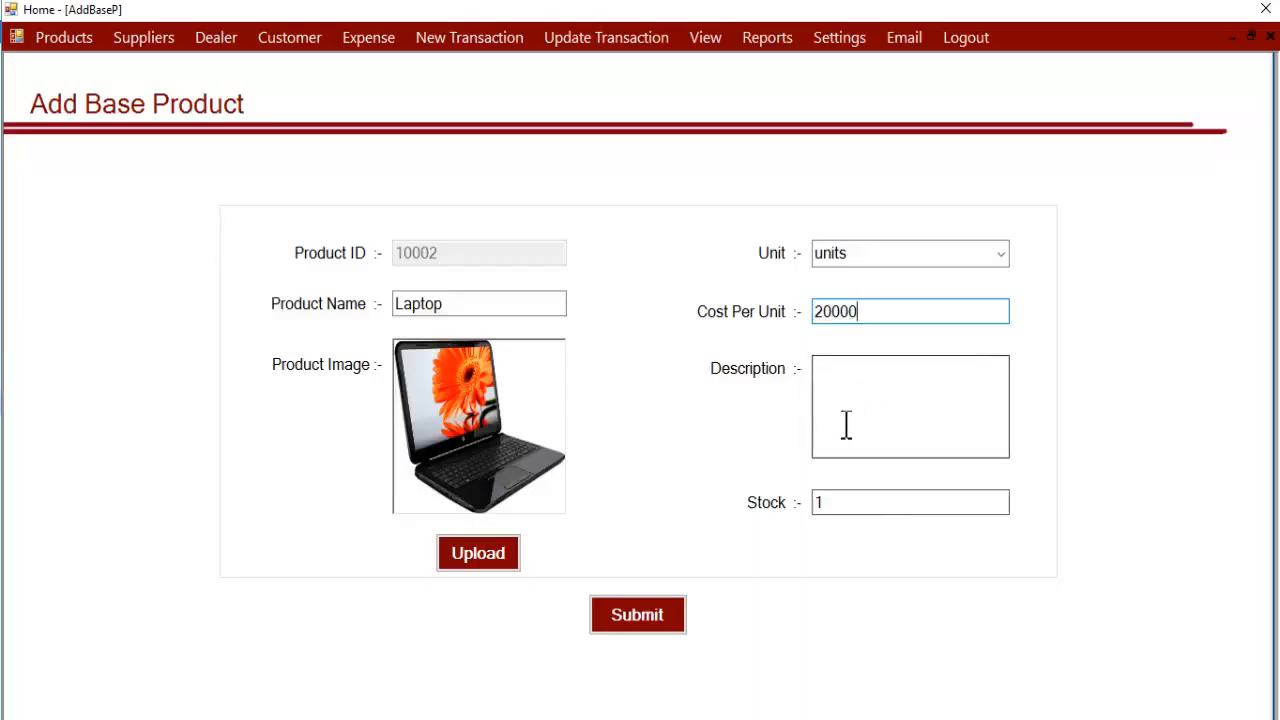
left_click(909, 502)
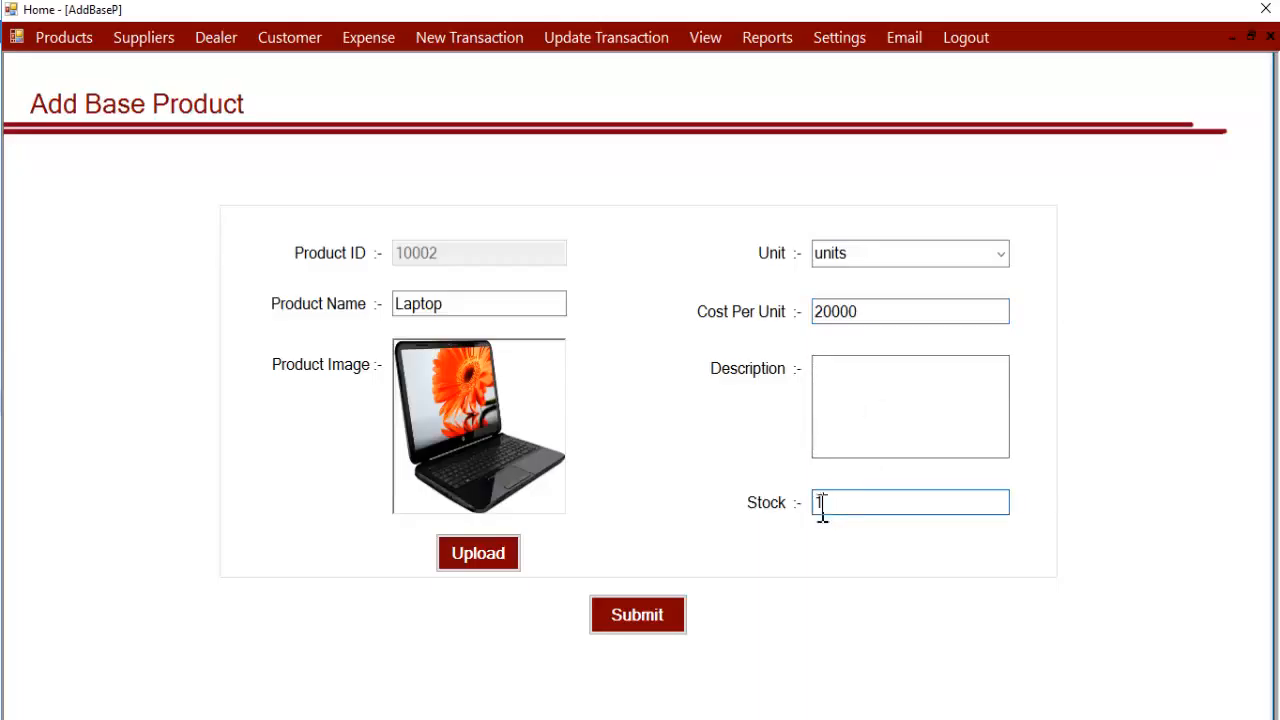
type("5")
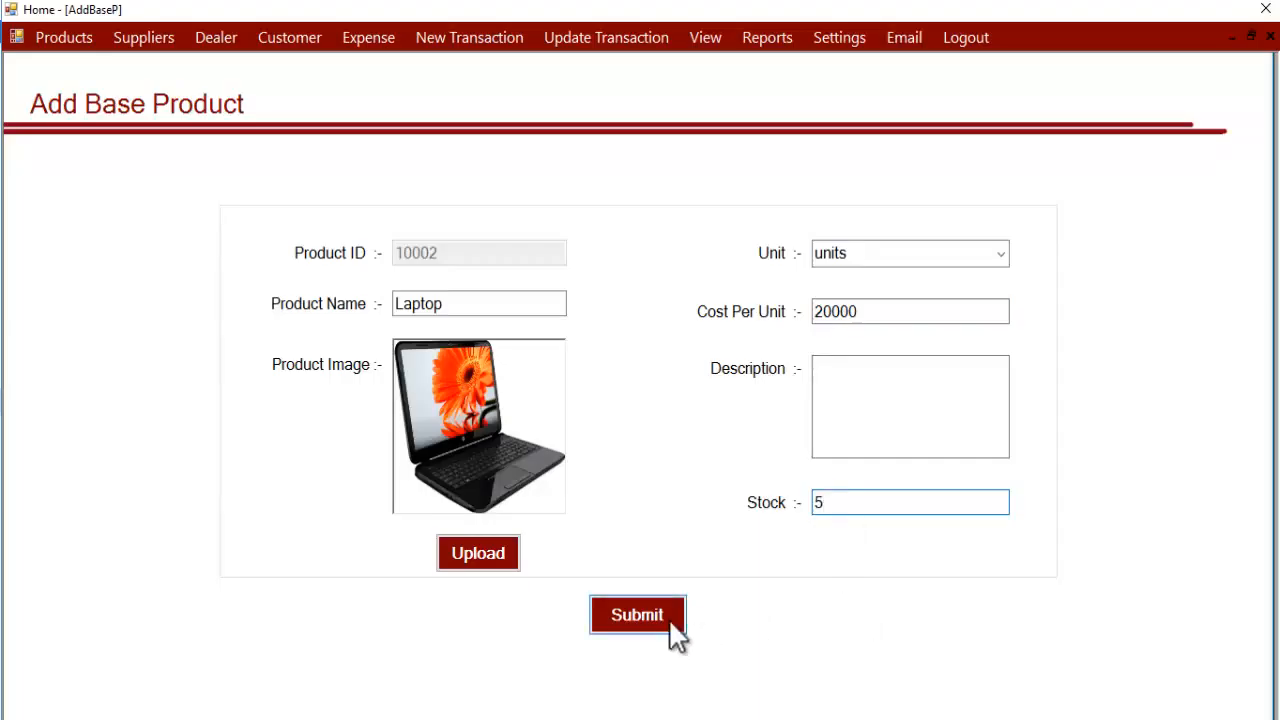
left_click(637, 614)
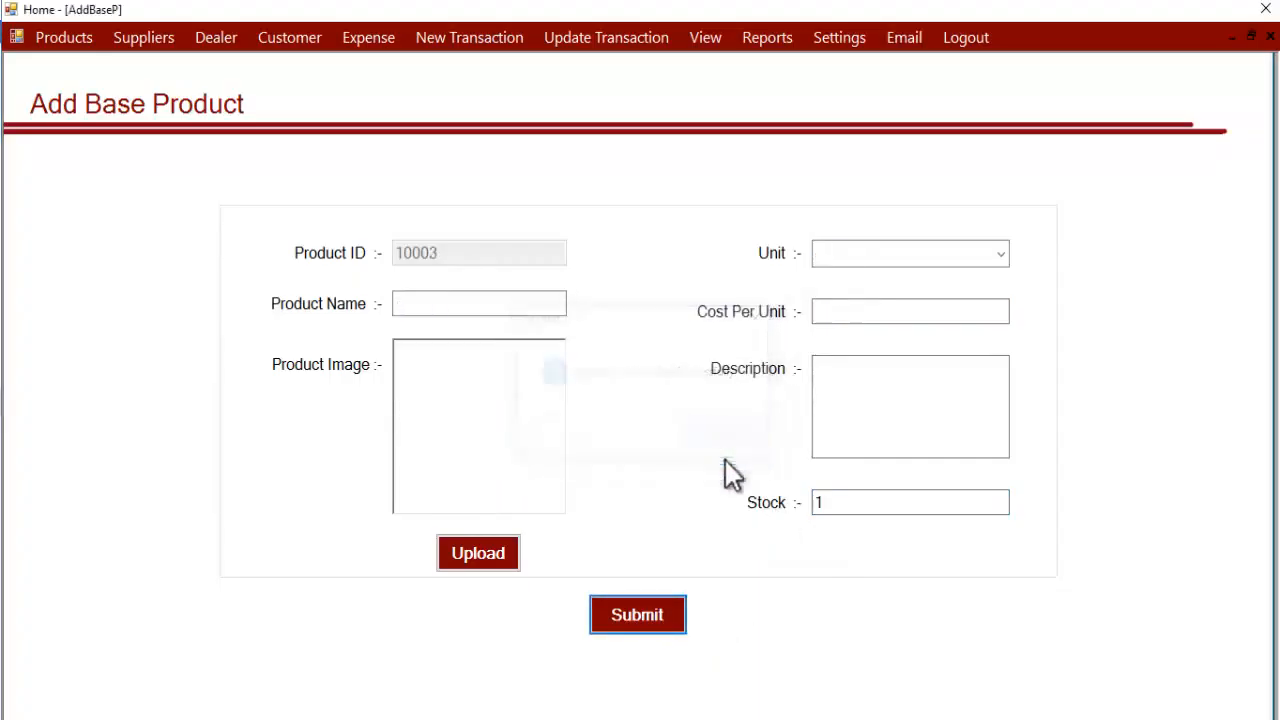
mouse_move(727, 570)
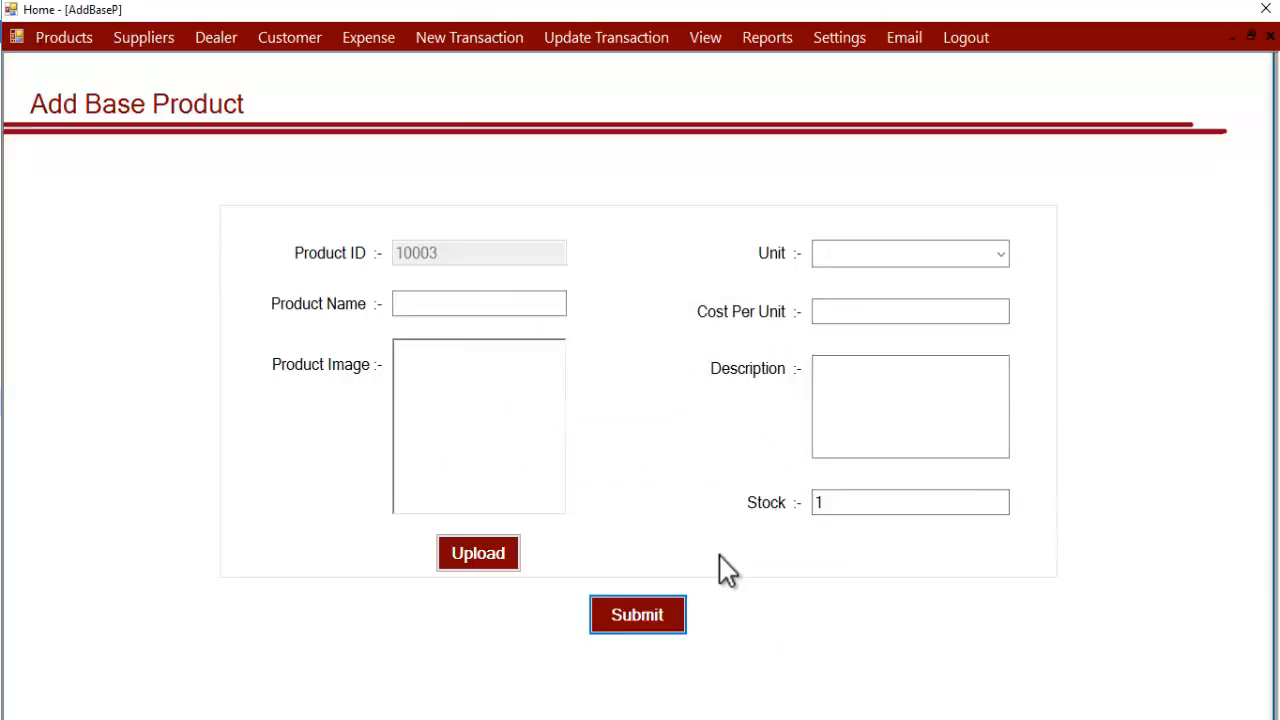